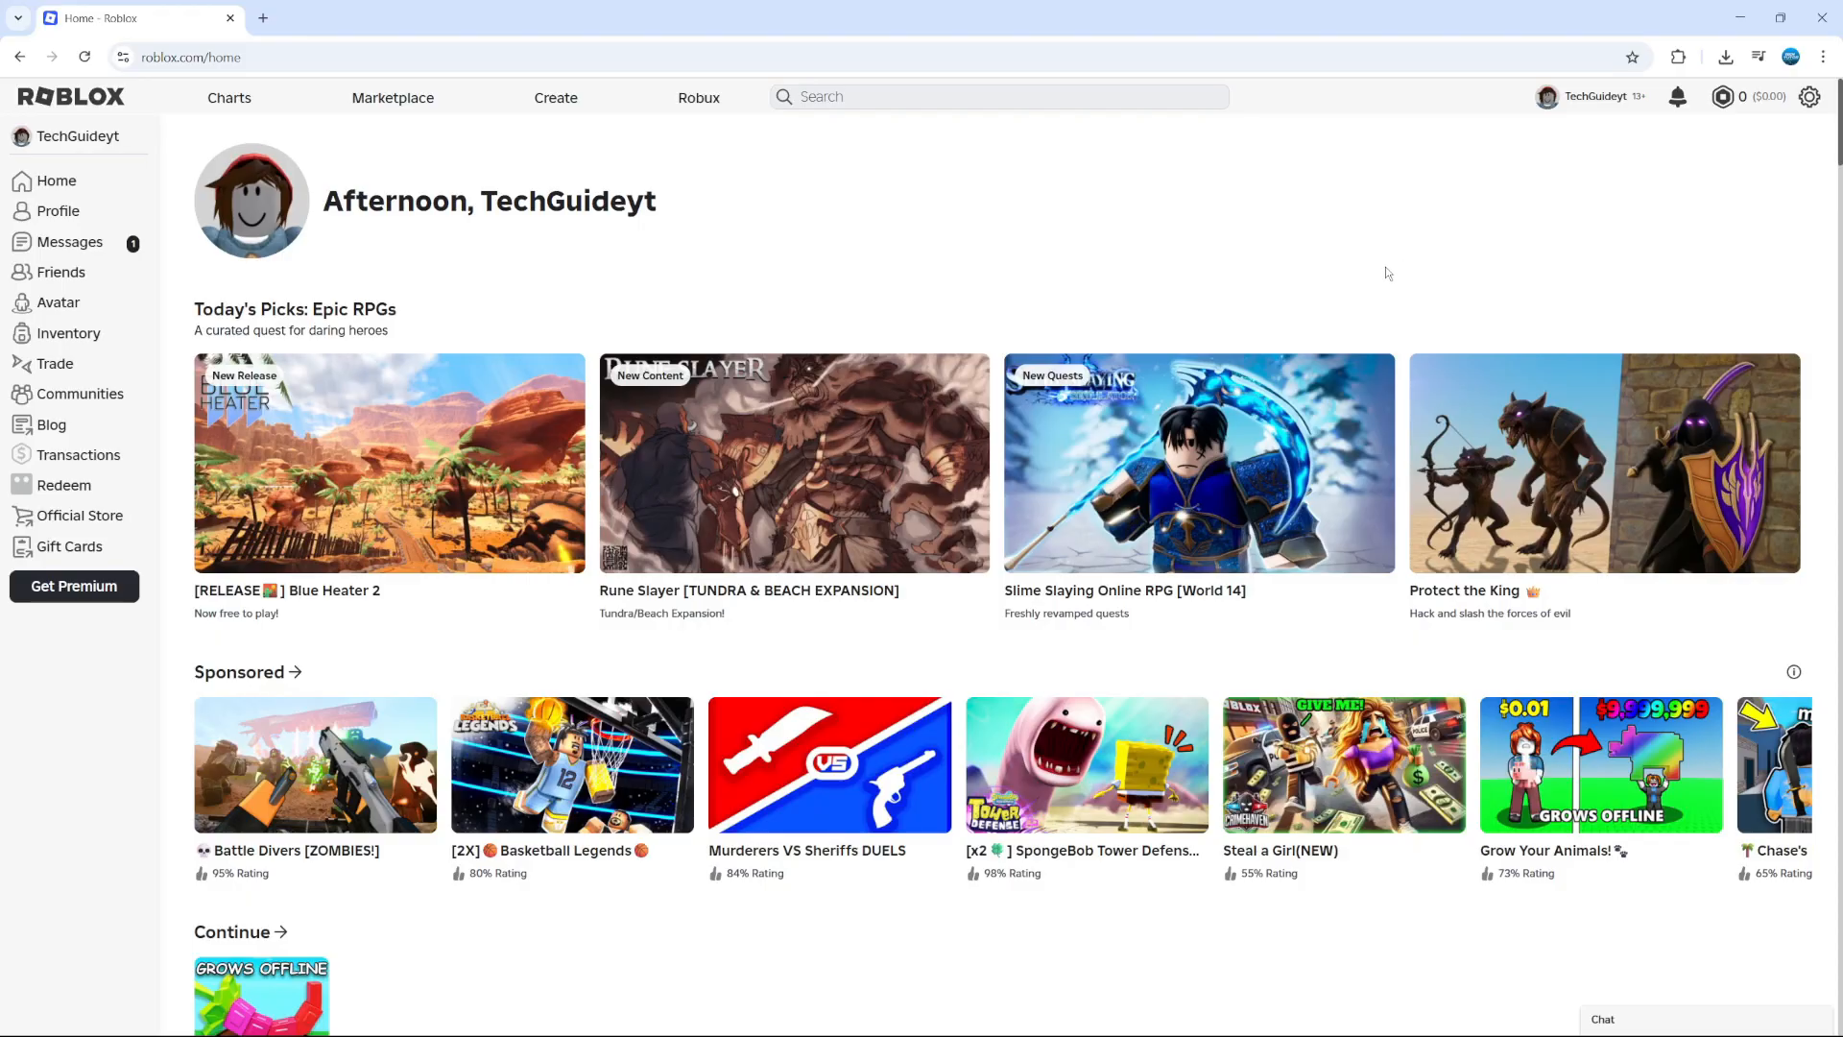
{"action": "mouse_move", "coordinate": [1300, 259]}
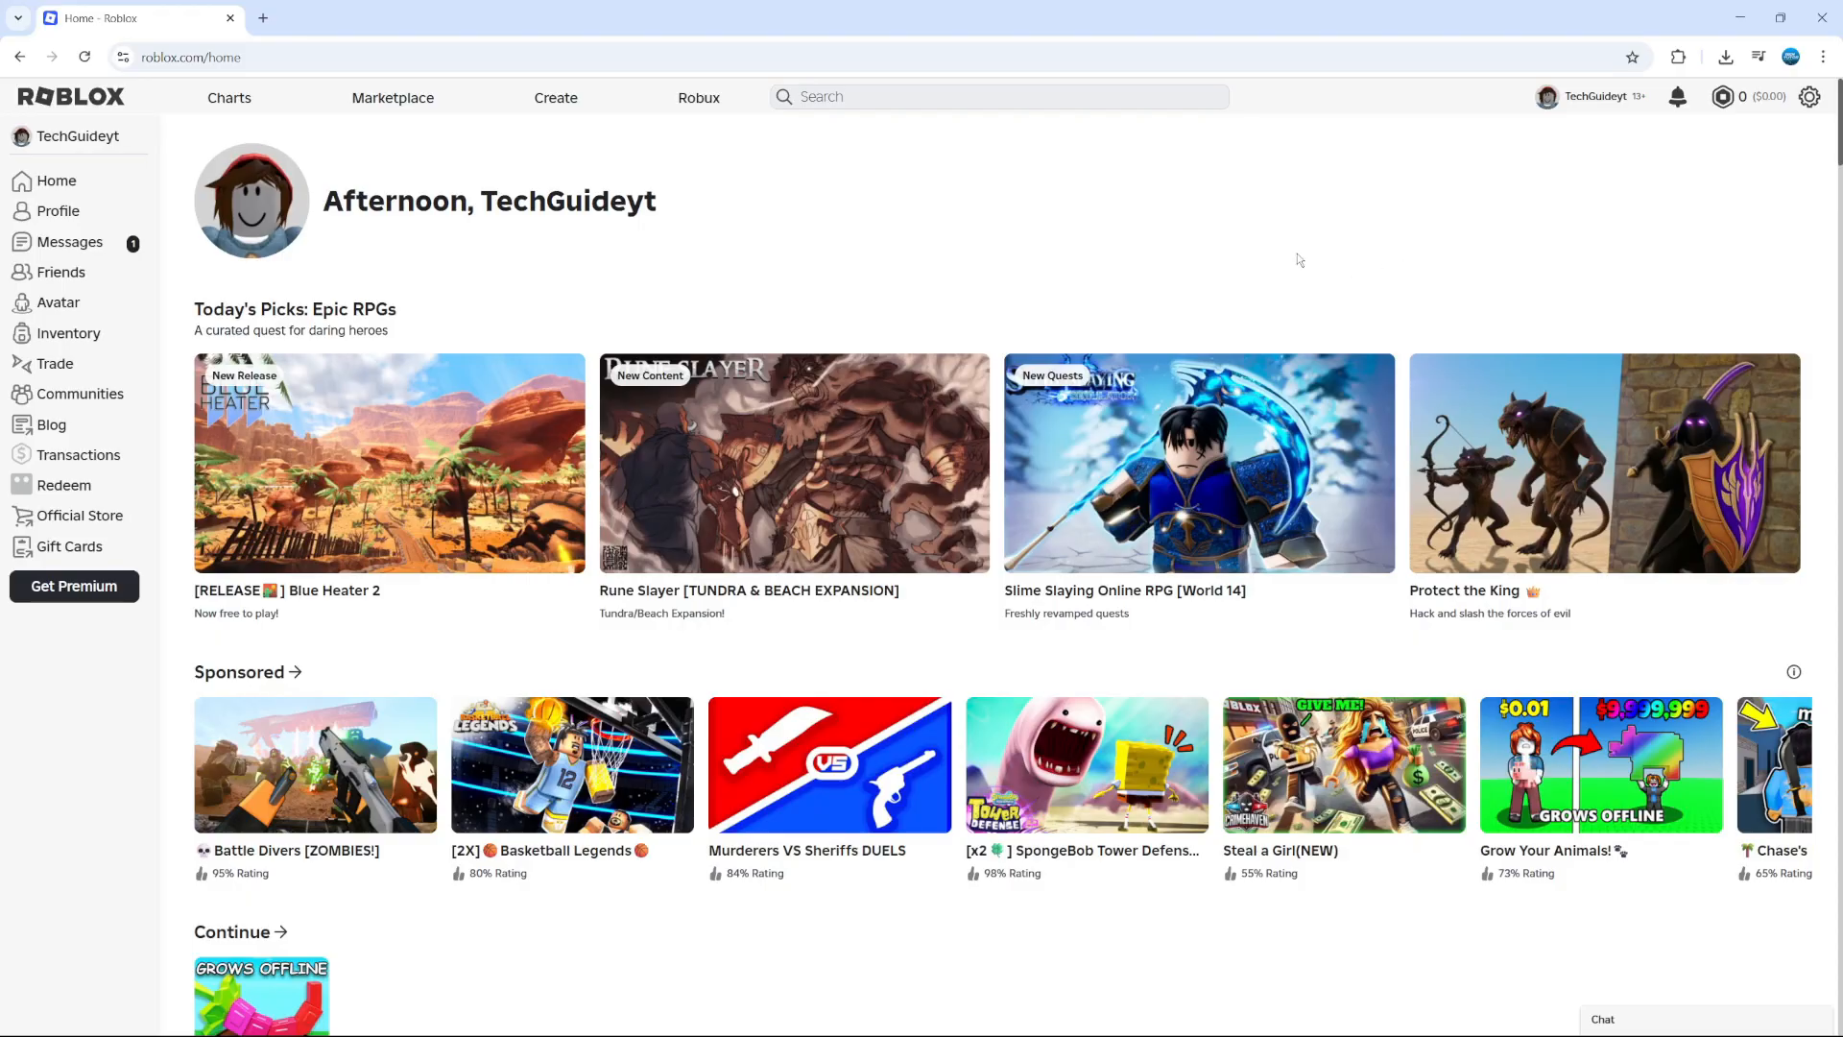
{"action": "mouse_move", "coordinate": [1271, 232]}
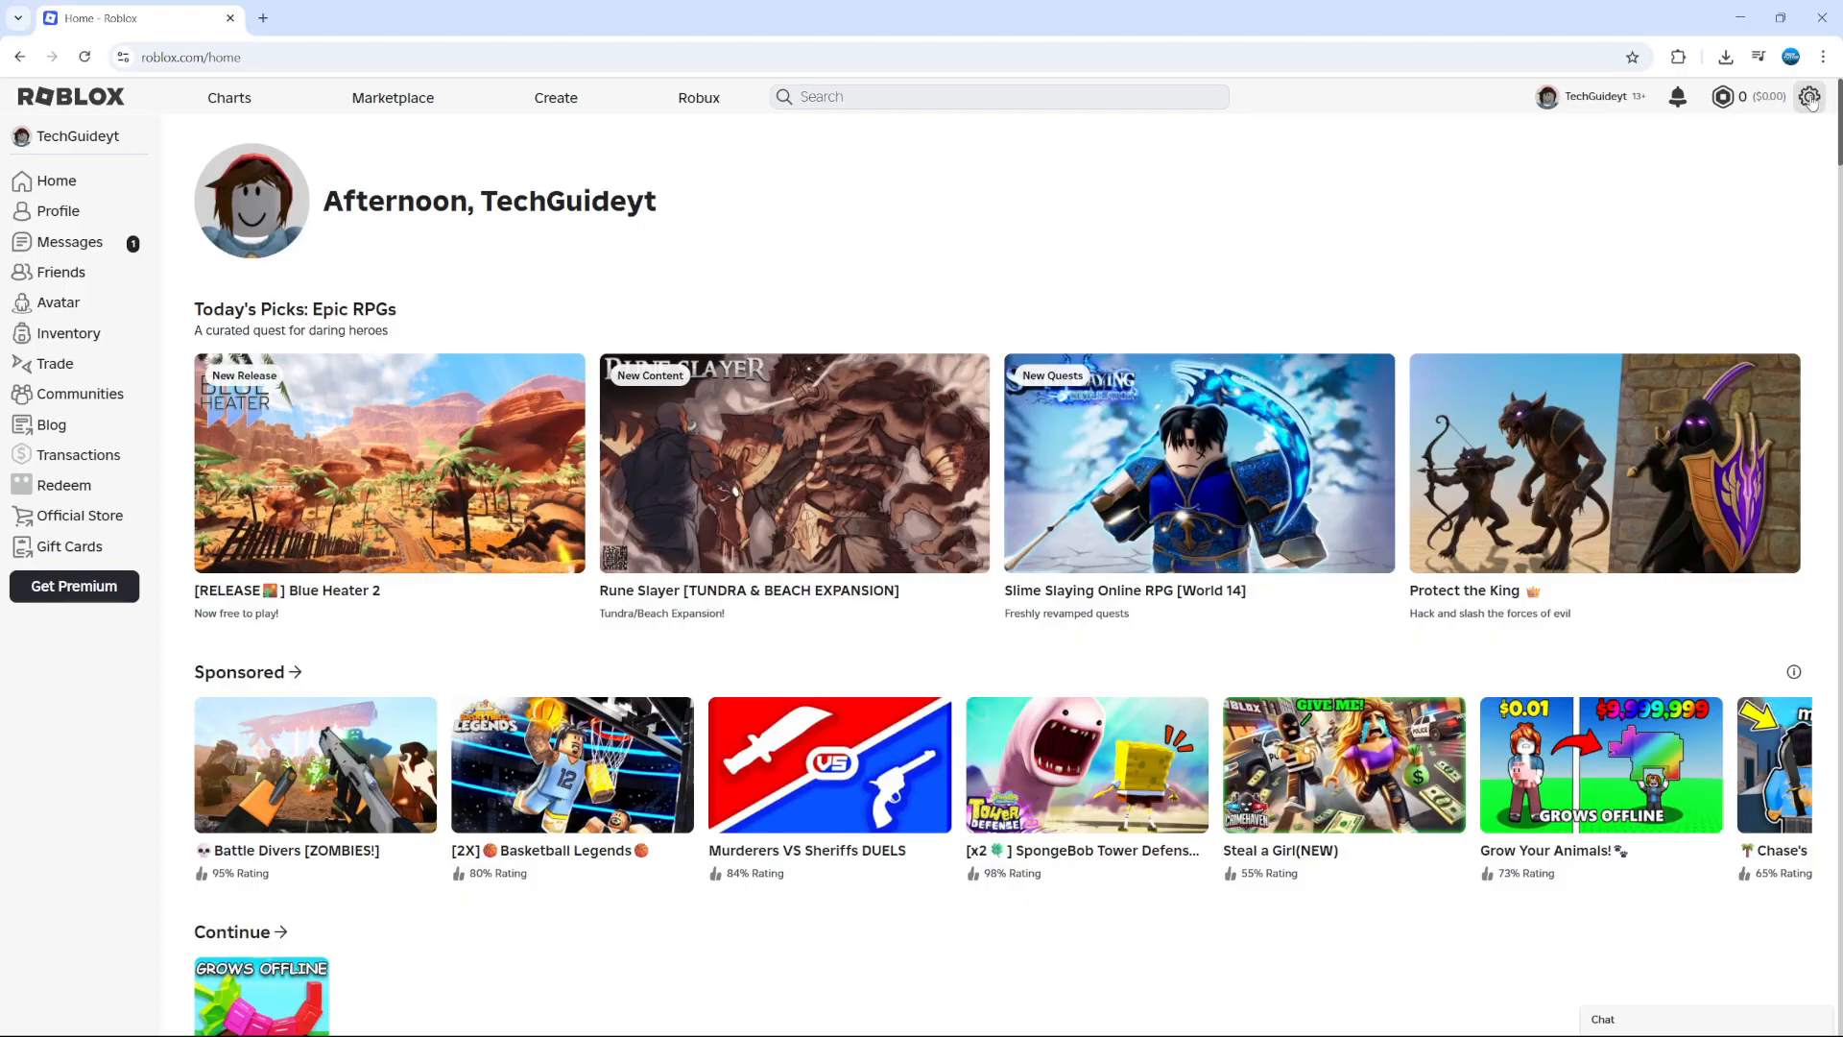
Choose Settings from the gear menu on the Roblox home page.
{"action": "left_click", "coordinate": [1809, 96]}
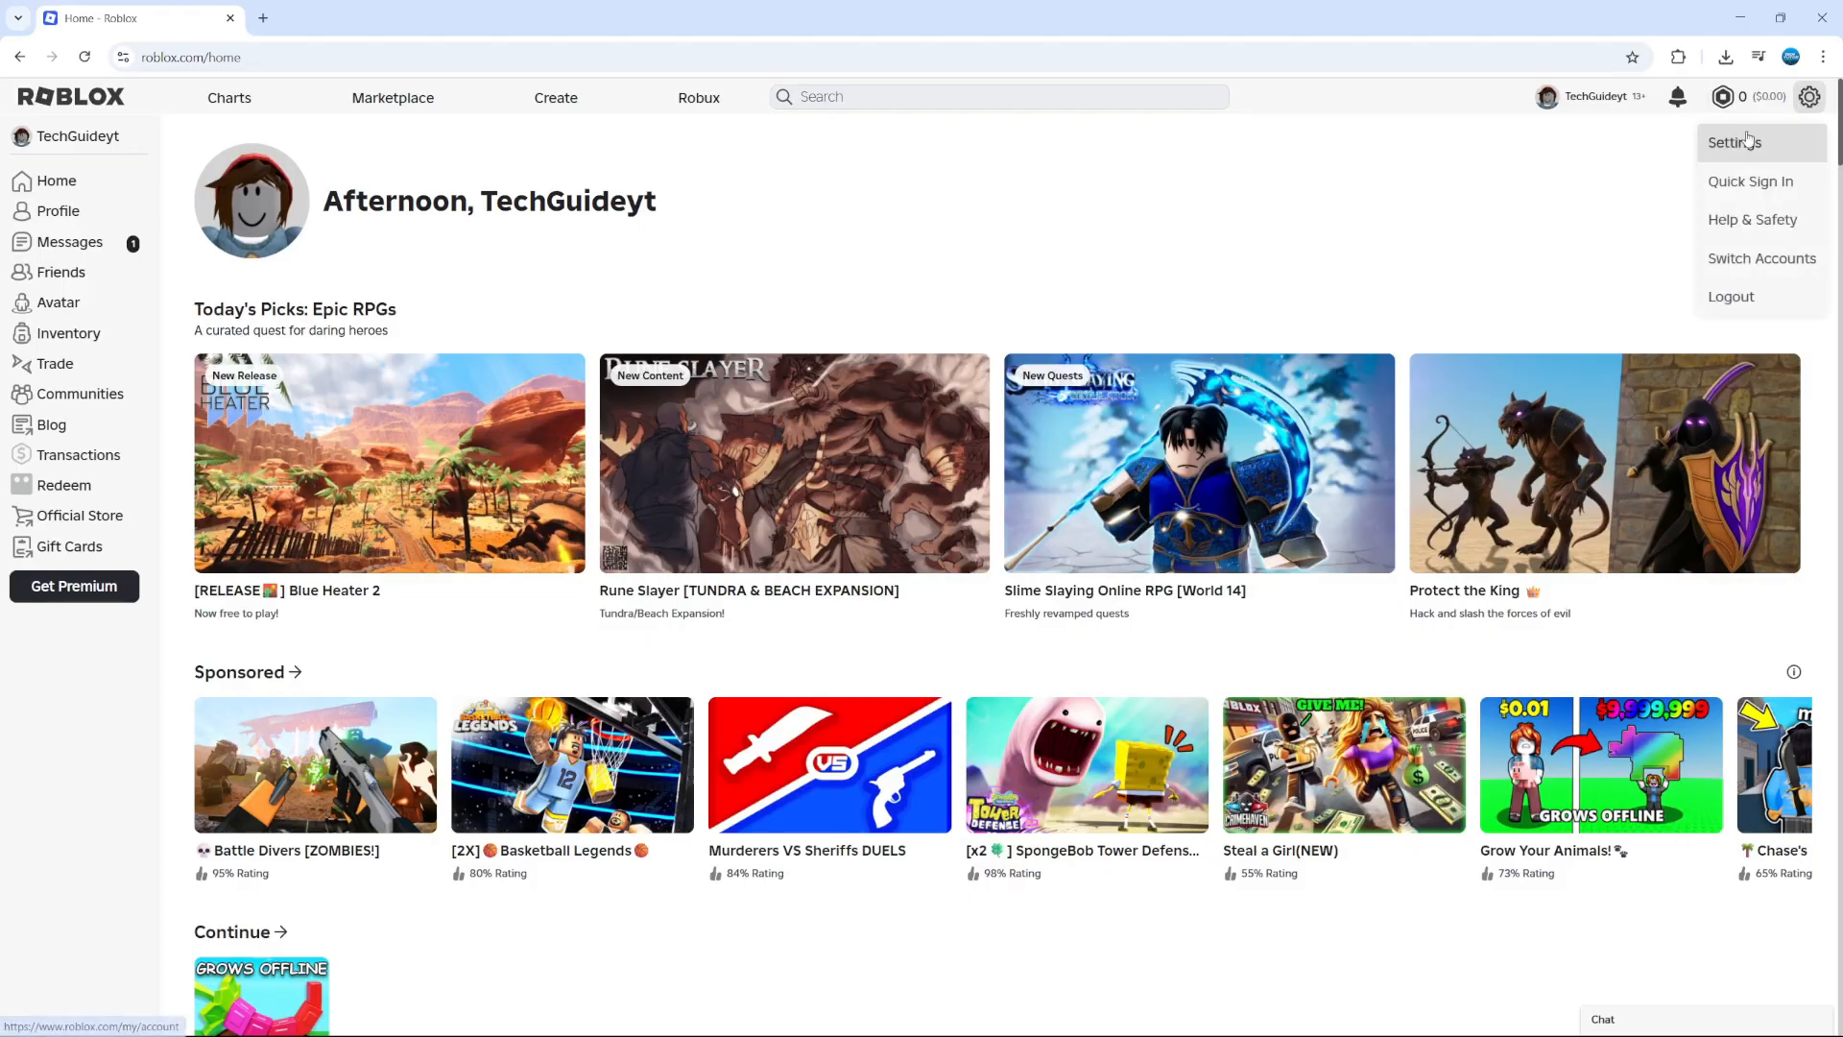
{"action": "left_click", "coordinate": [1734, 142]}
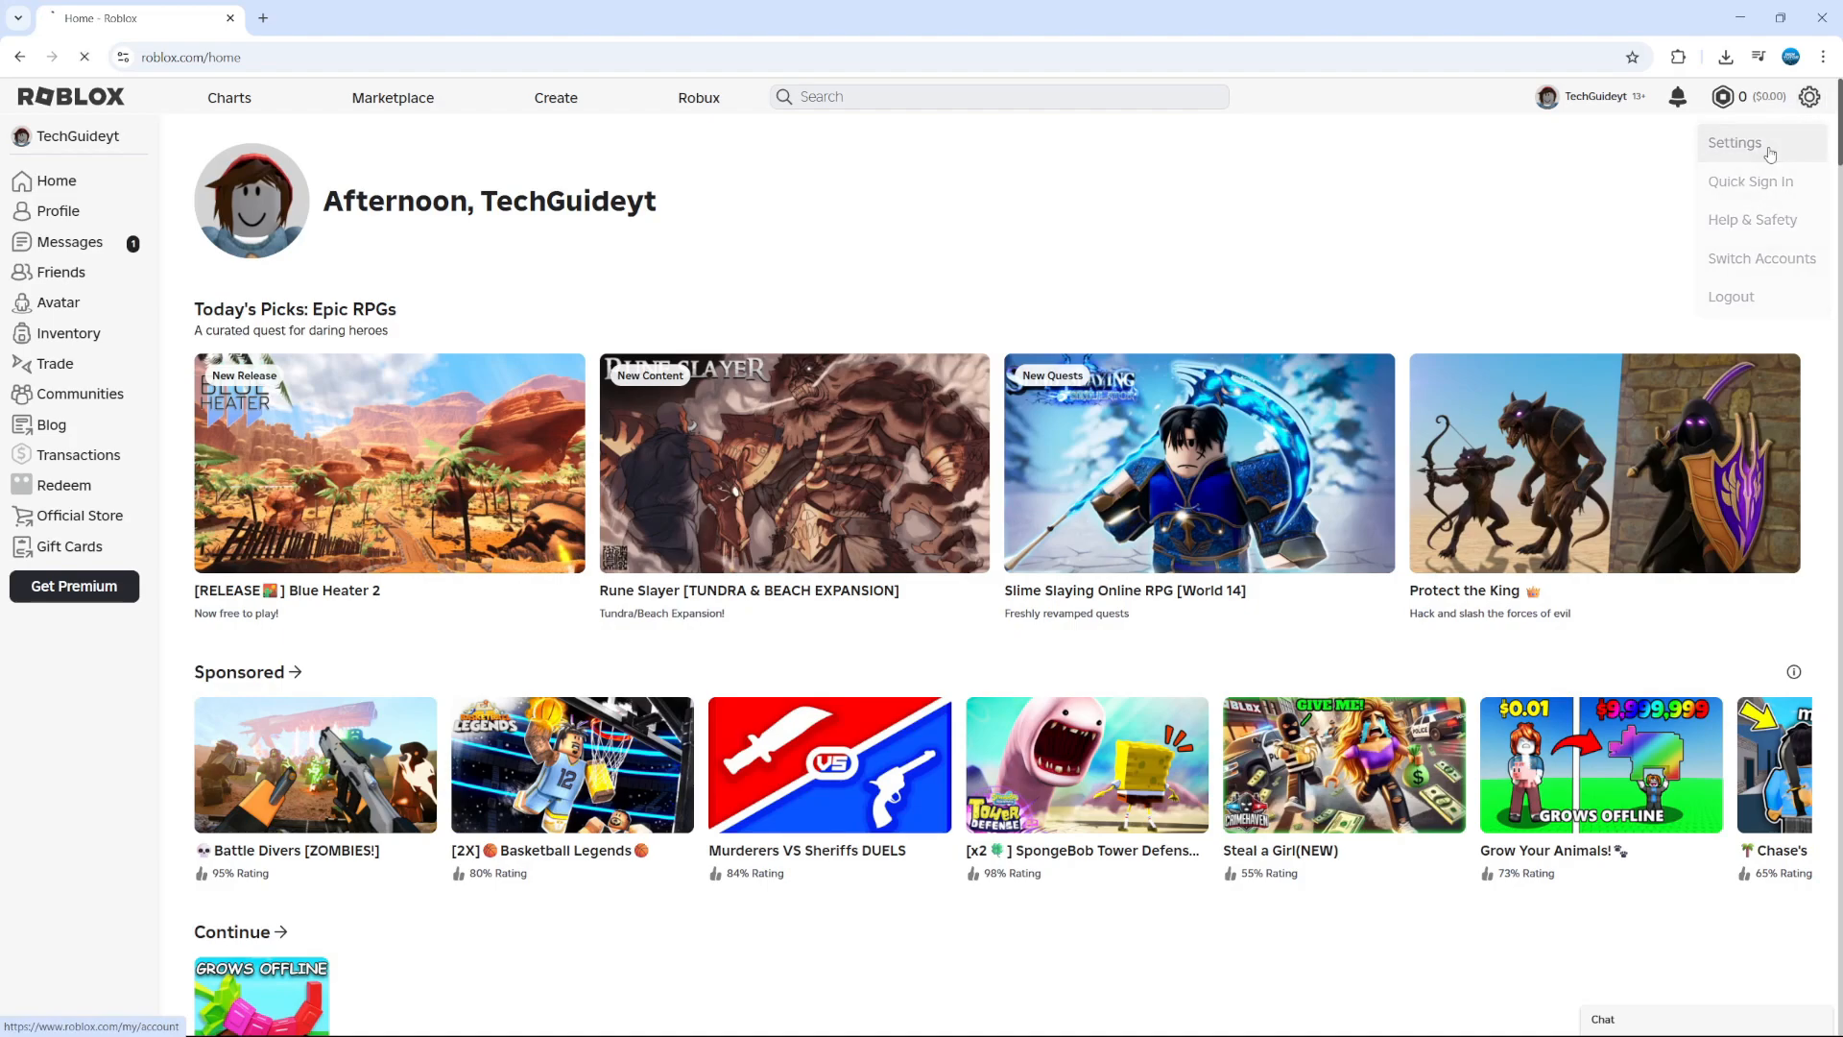
Load the account Settings page showing Account Info, login methods and personal settings.
{"action": "left_click", "coordinate": [1736, 143]}
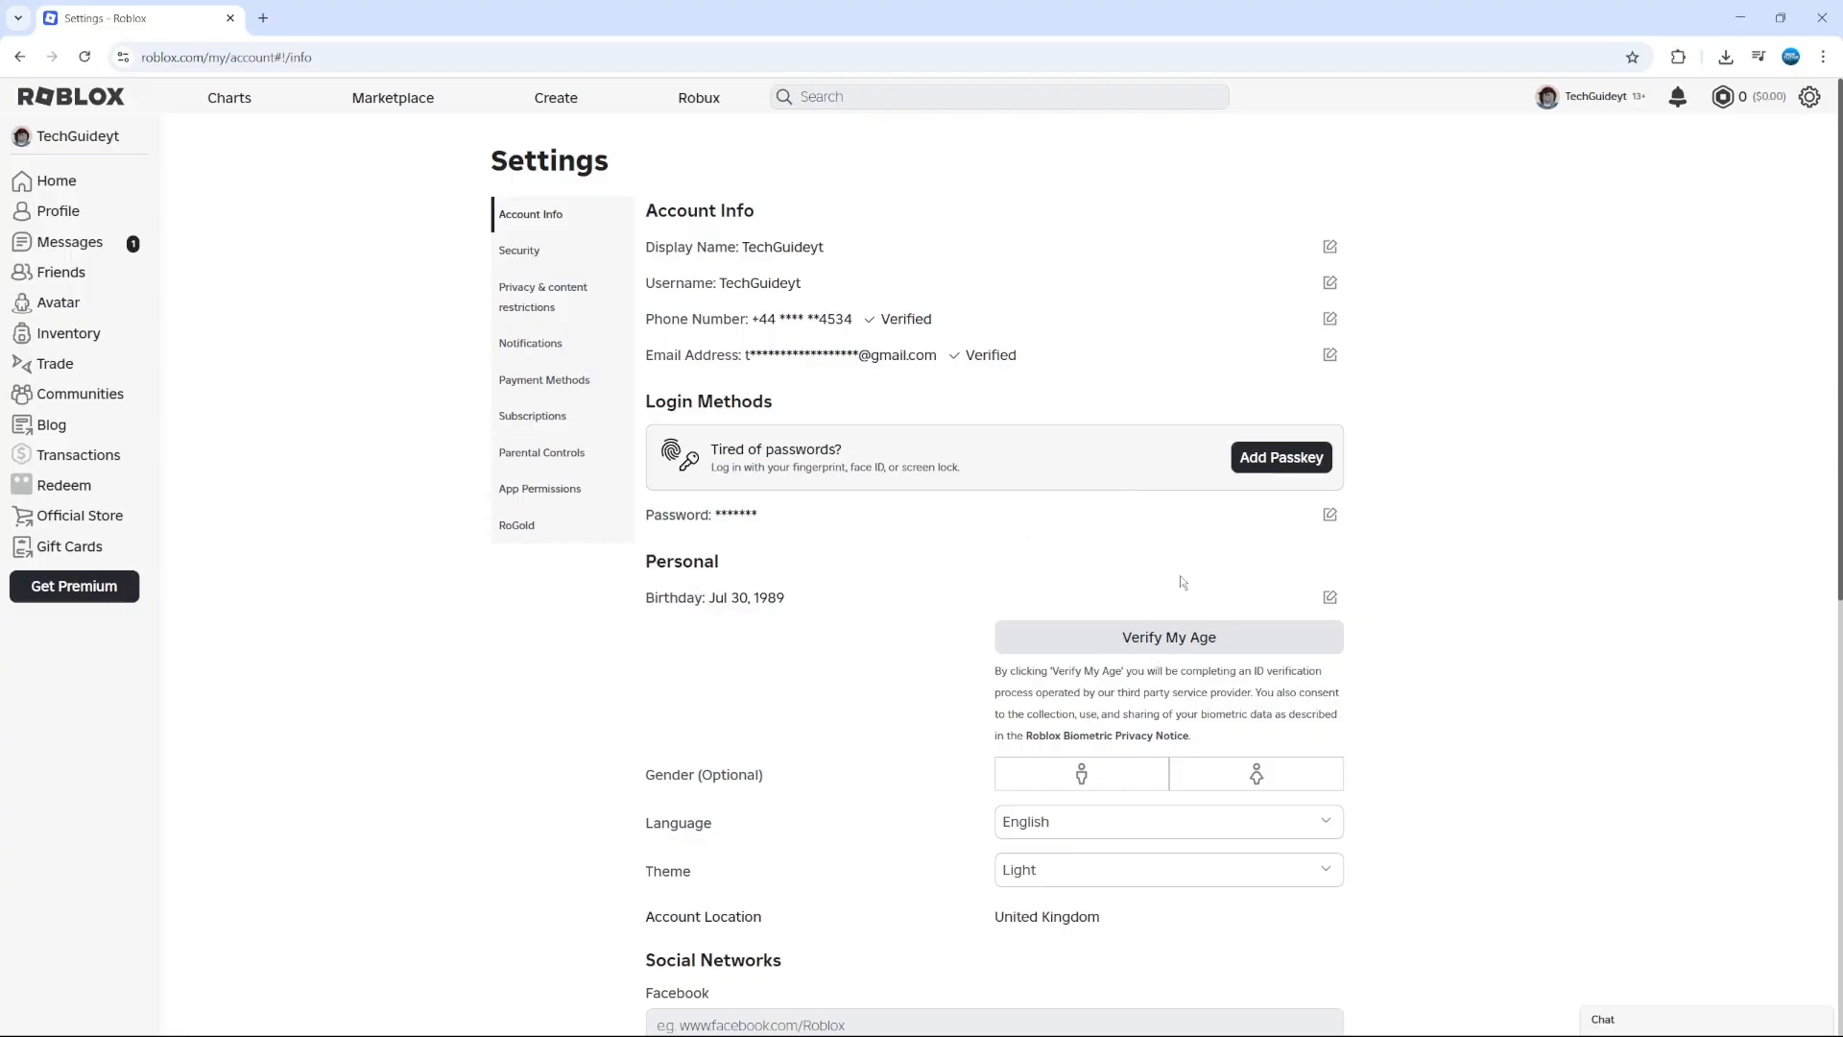
{"action": "mouse_move", "coordinate": [1609, 172]}
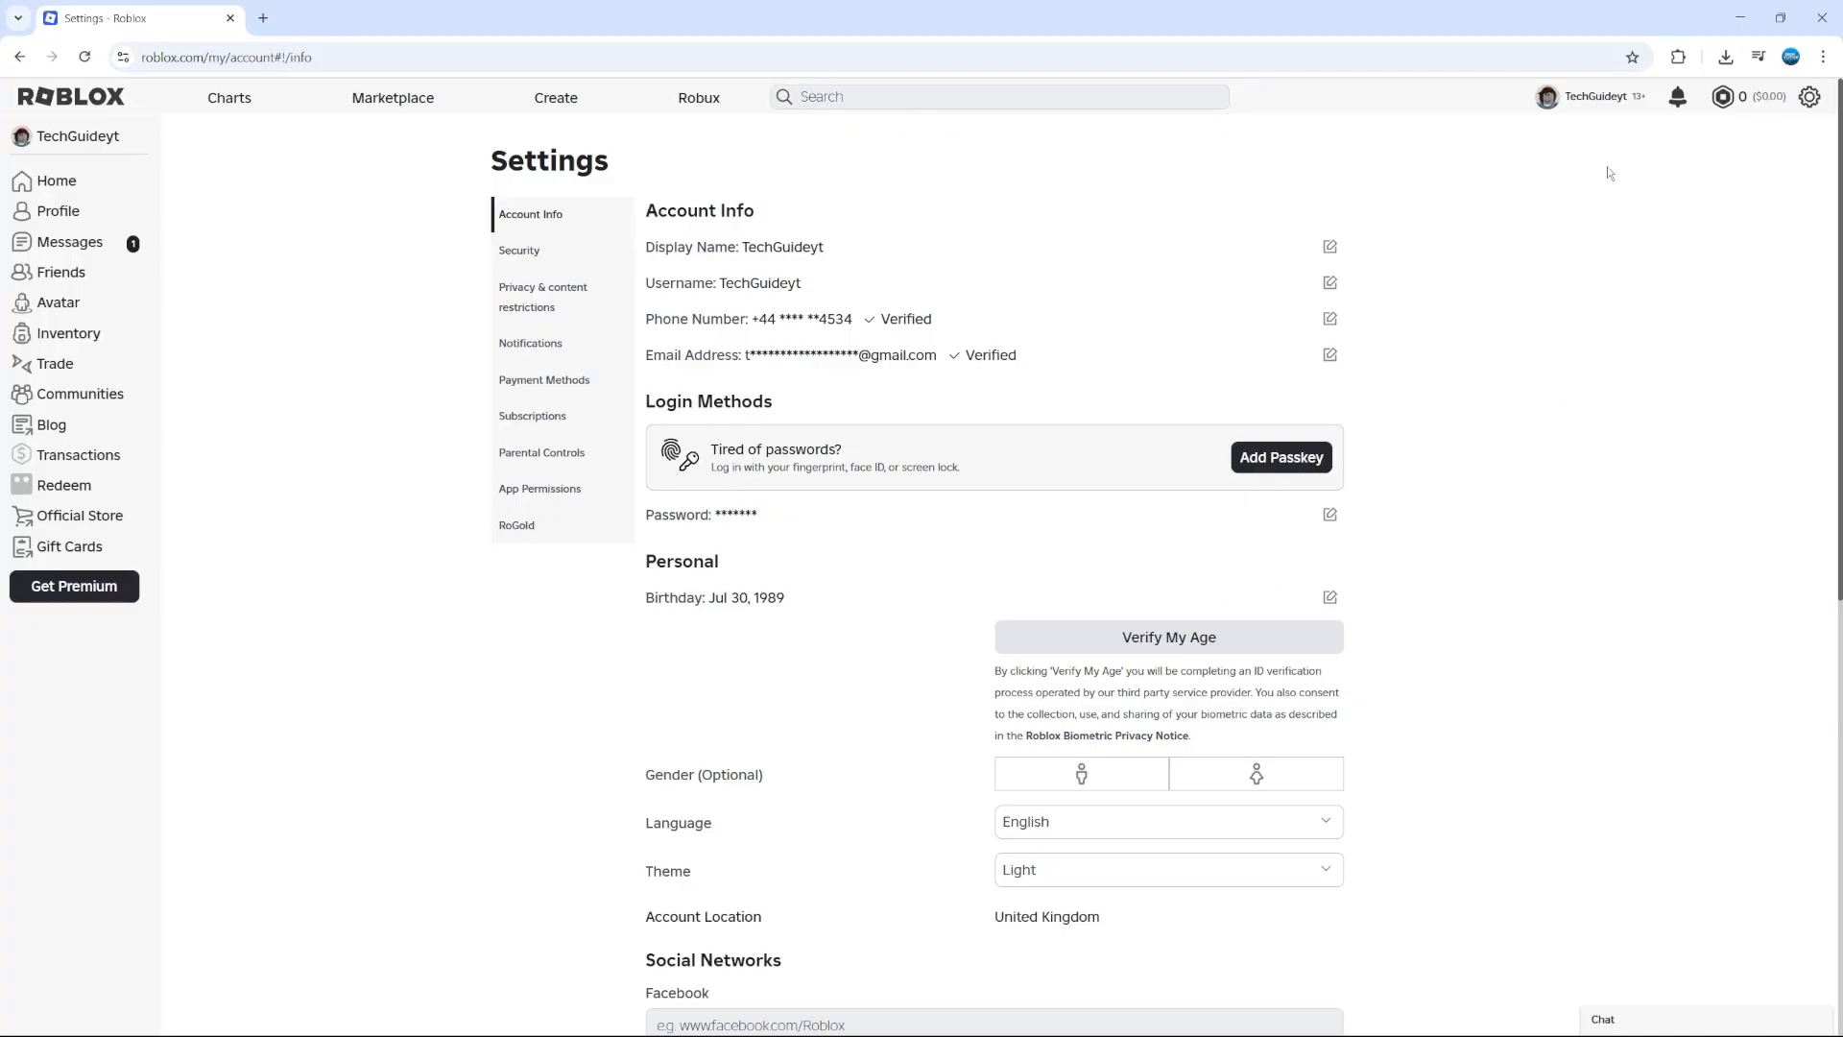
{"action": "mouse_move", "coordinate": [1473, 484]}
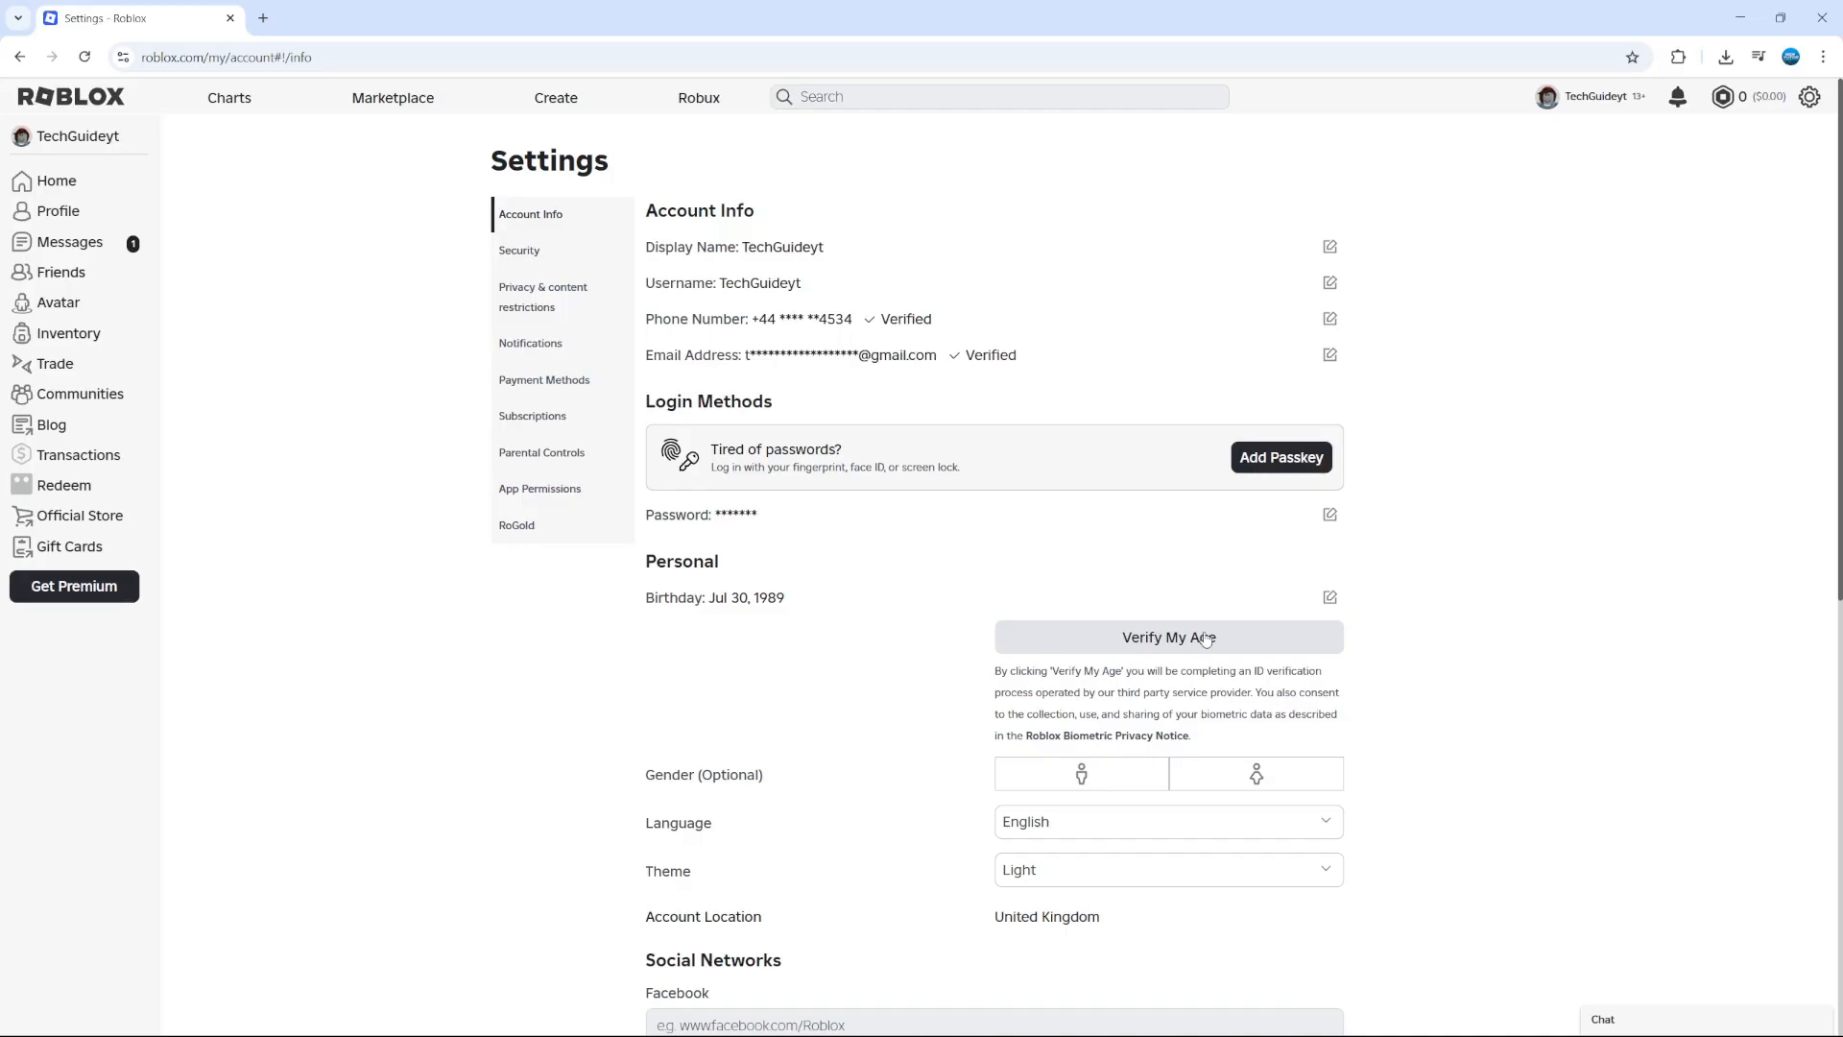
{"action": "mouse_move", "coordinate": [1198, 582]}
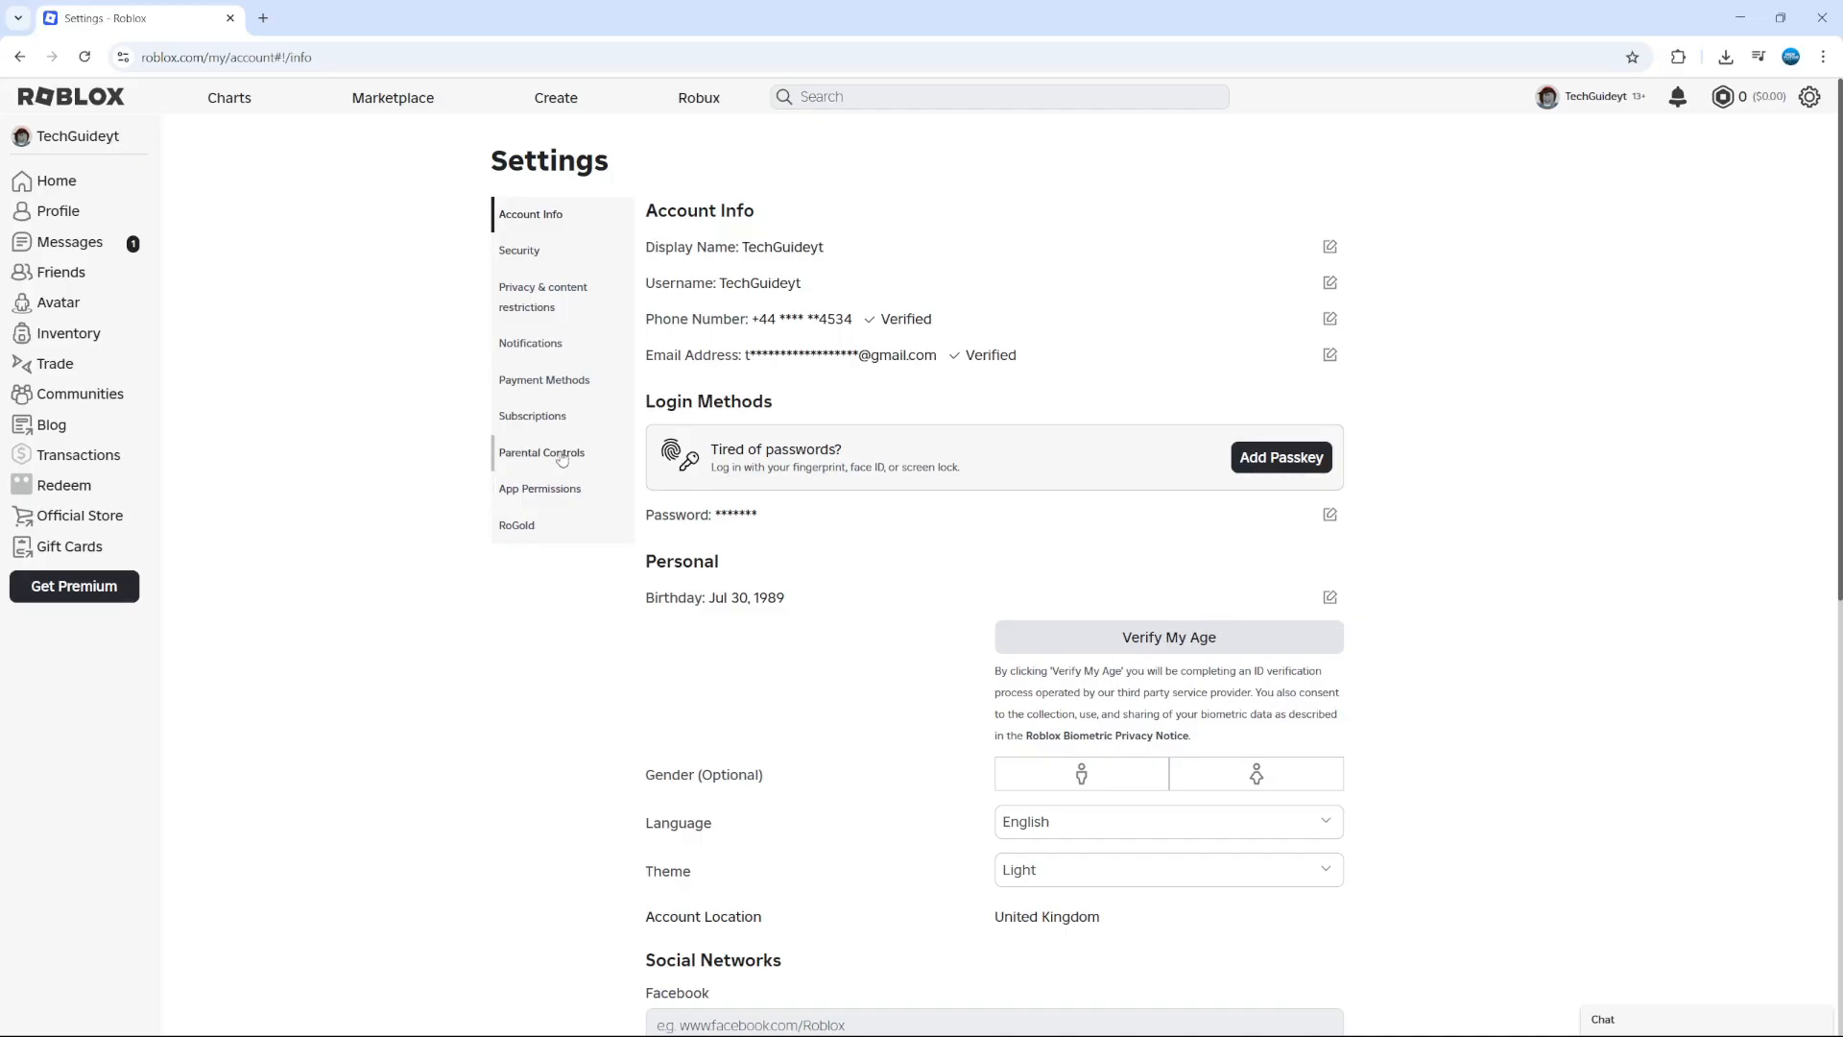
{"action": "mouse_move", "coordinate": [542, 295]}
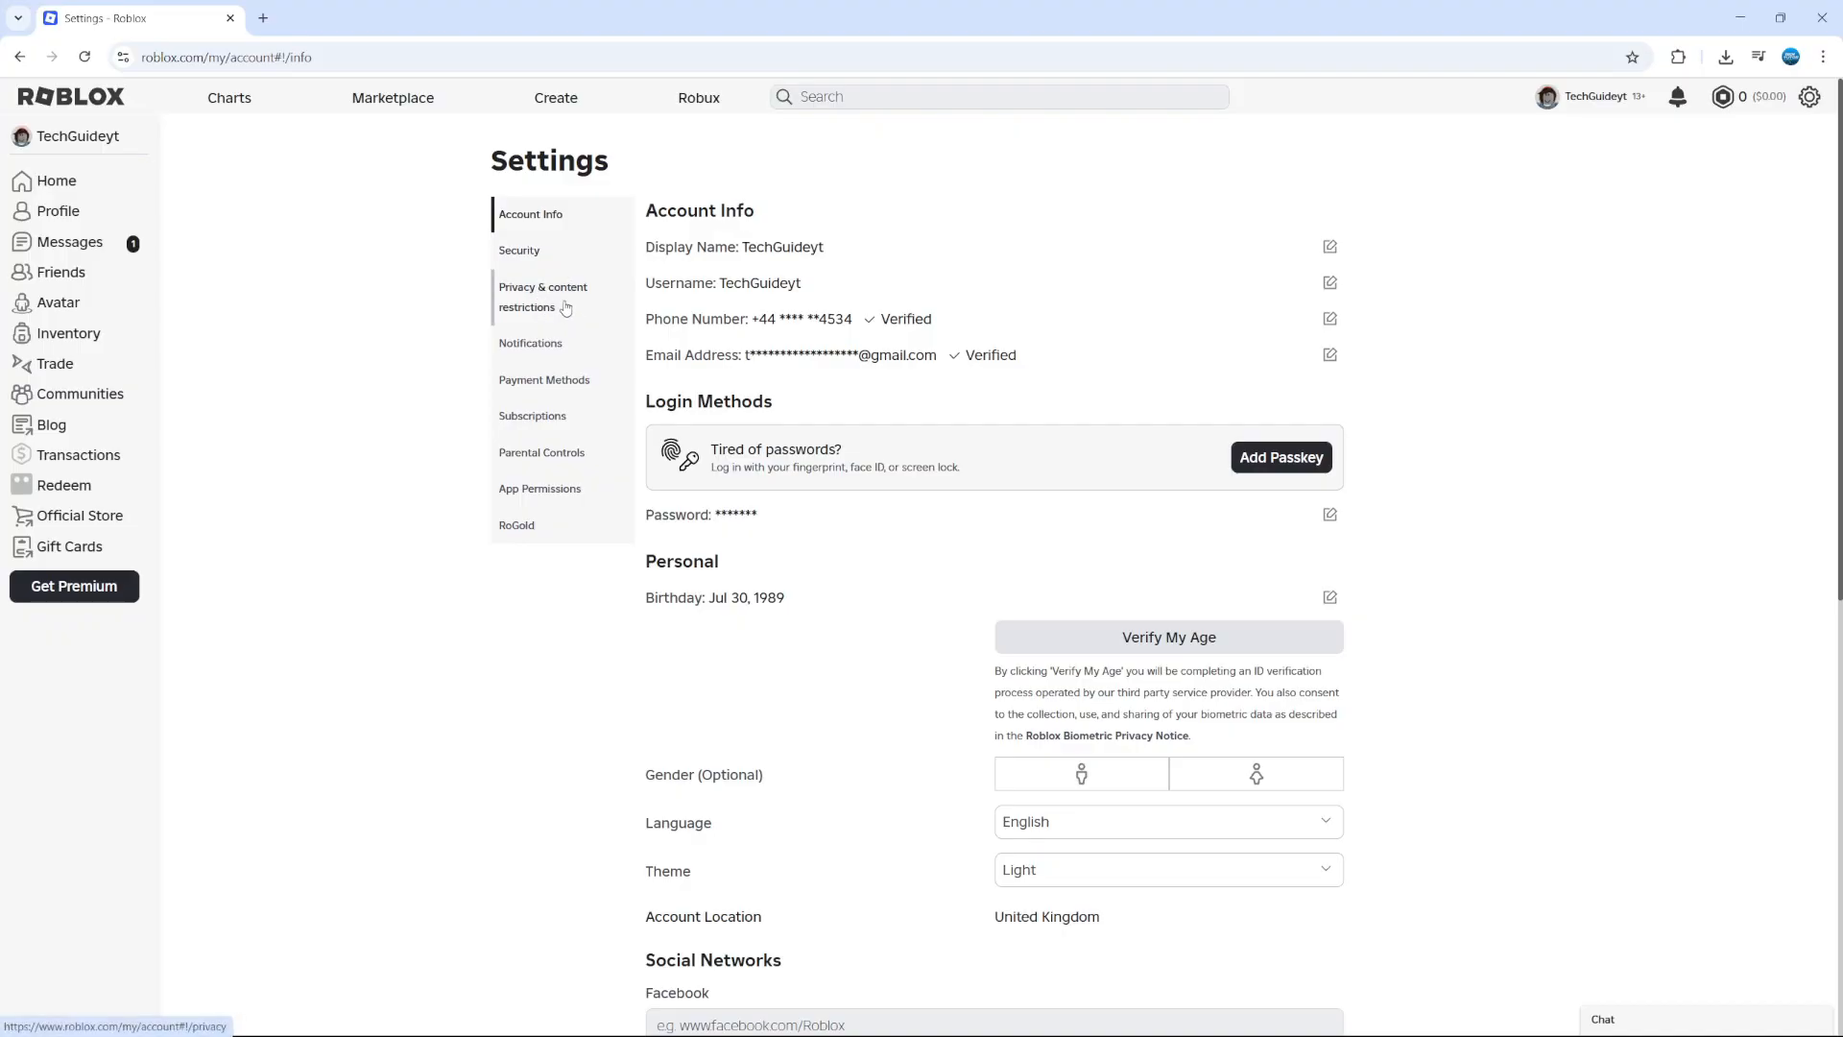
Go to Privacy & content restrictions in the Settings sidebar.
{"action": "left_click", "coordinate": [542, 296]}
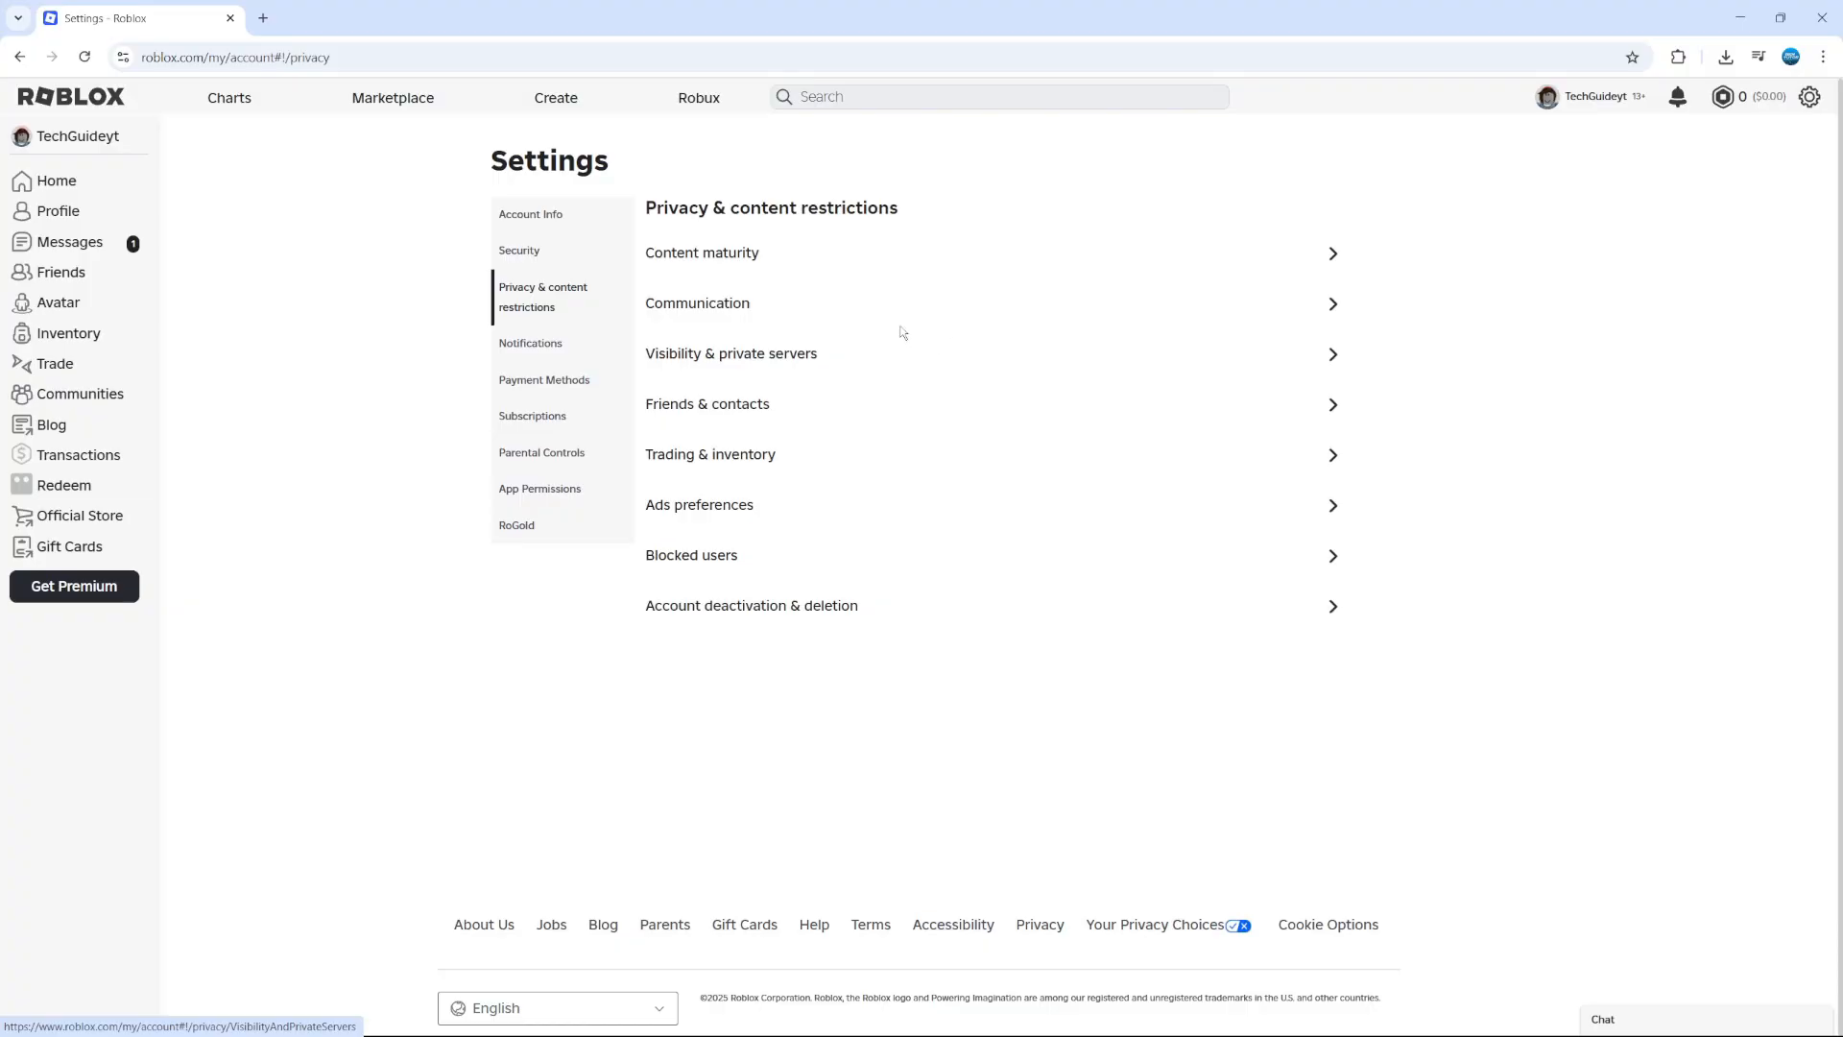
{"action": "mouse_move", "coordinate": [810, 444]}
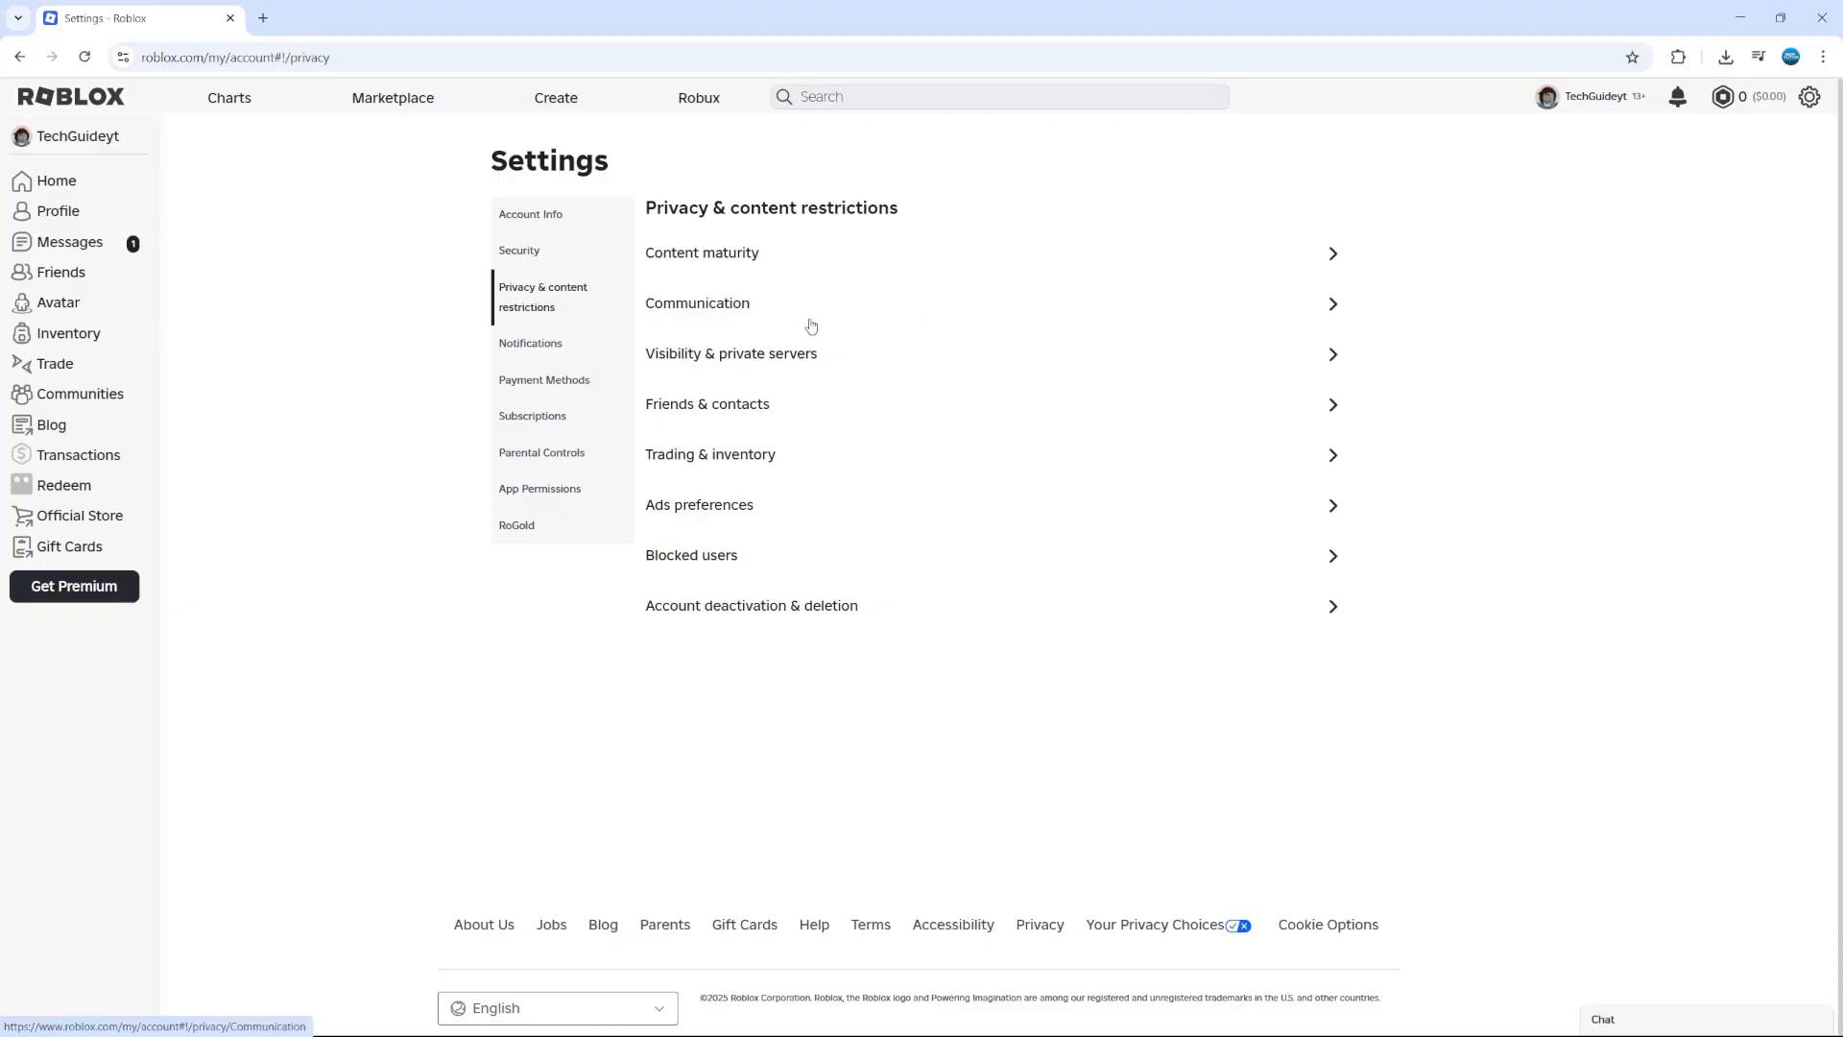
{"action": "mouse_move", "coordinate": [755, 321]}
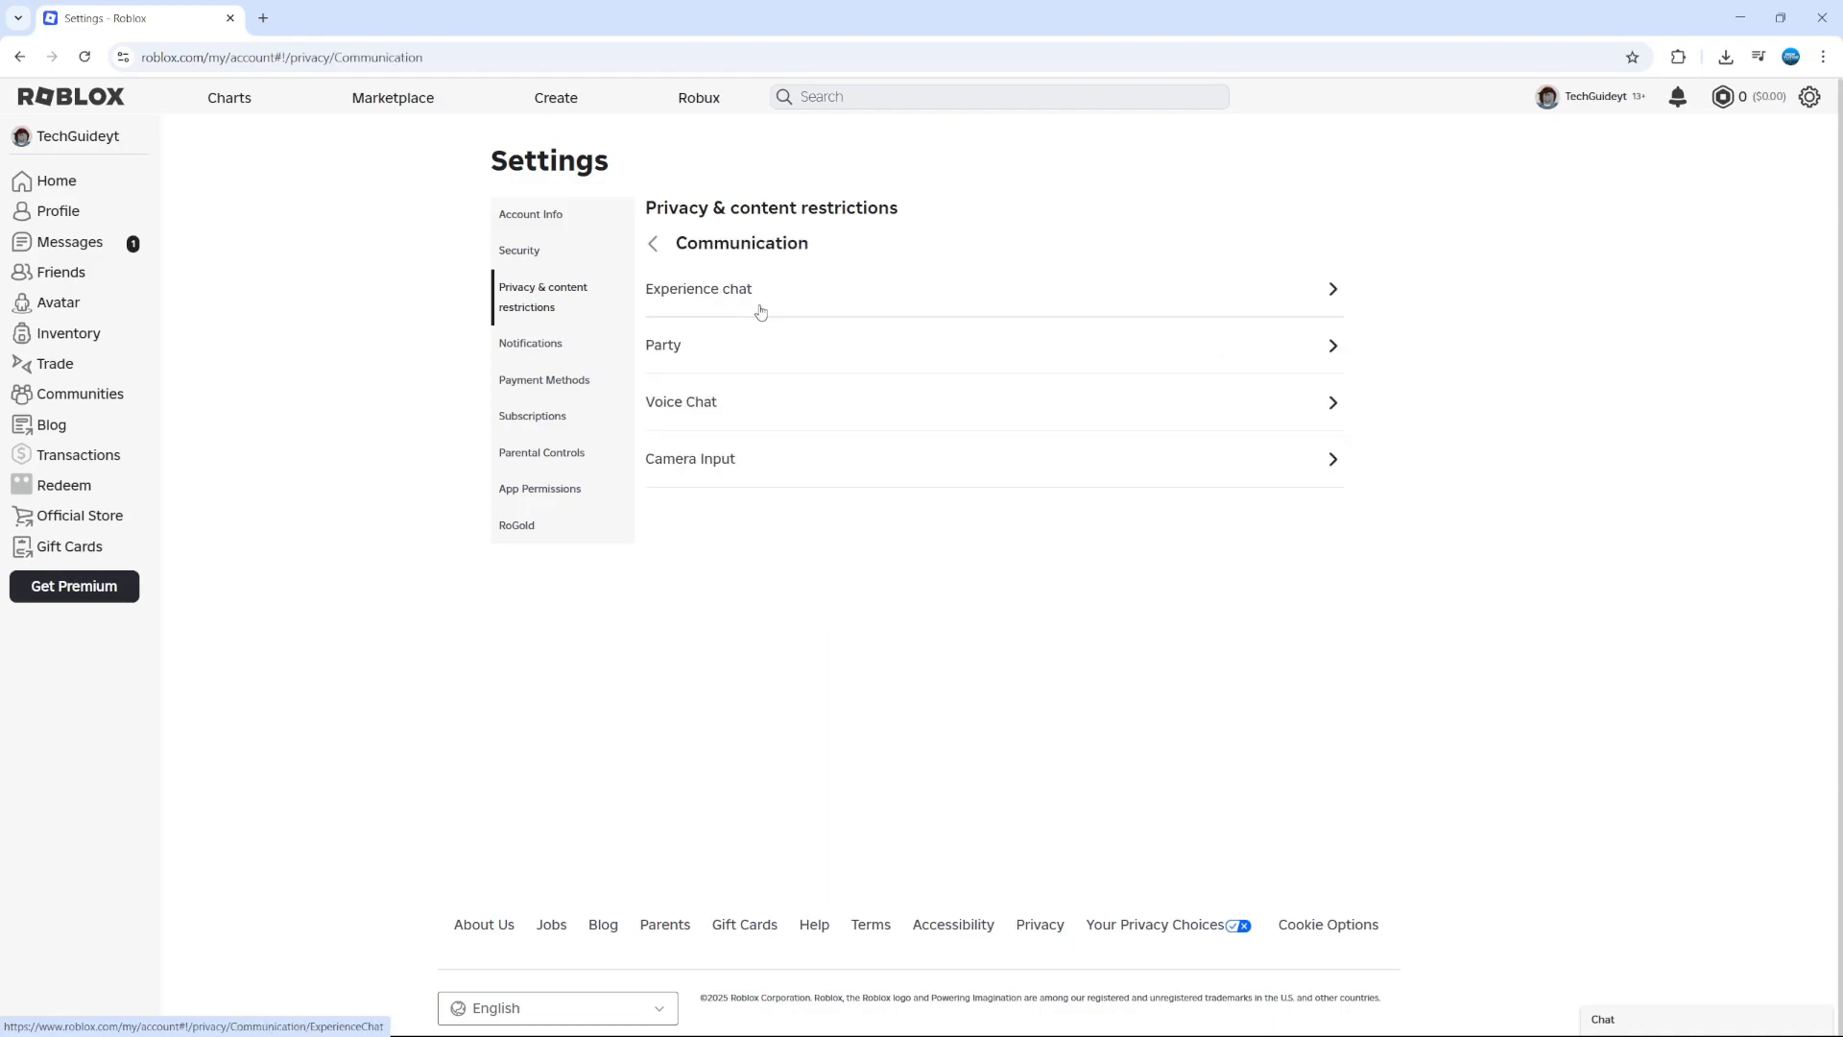
Review Experience chat (Everyone) and Party (Friends) settings, then return to the privacy categories.
{"action": "left_click", "coordinate": [699, 288]}
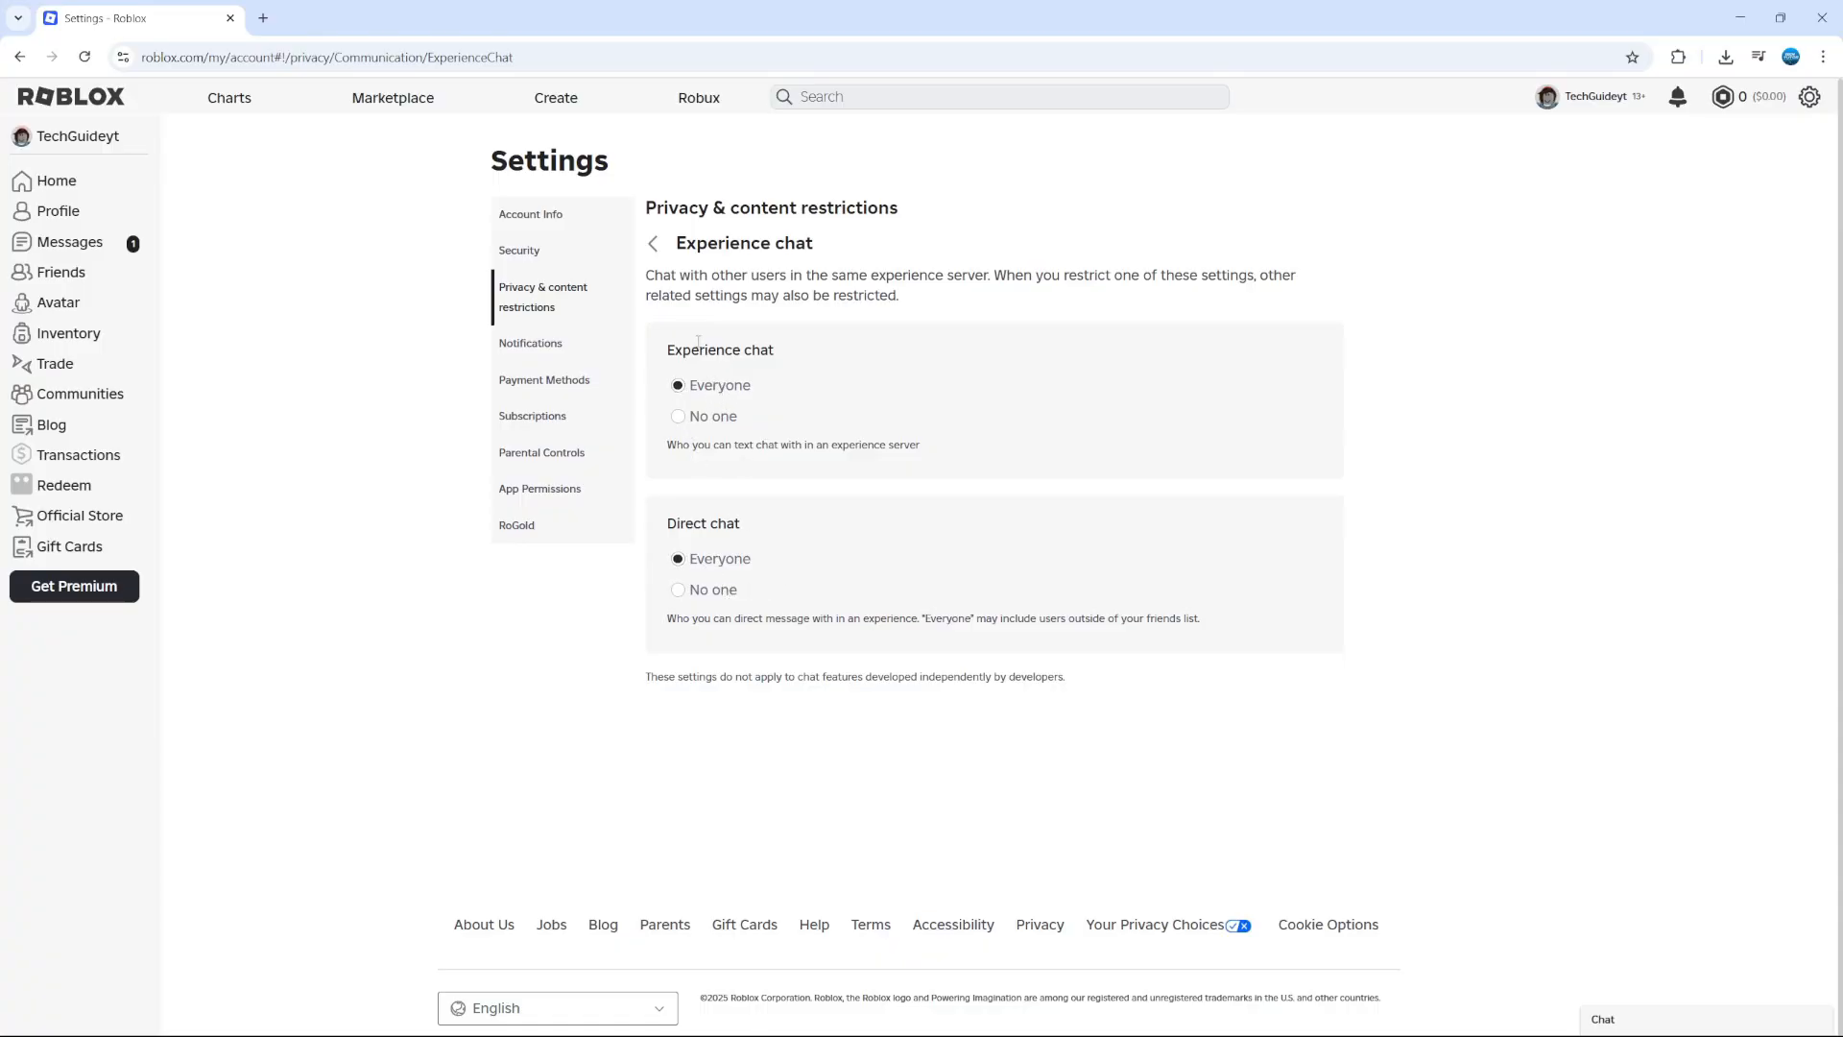
{"action": "left_click", "coordinate": [653, 244]}
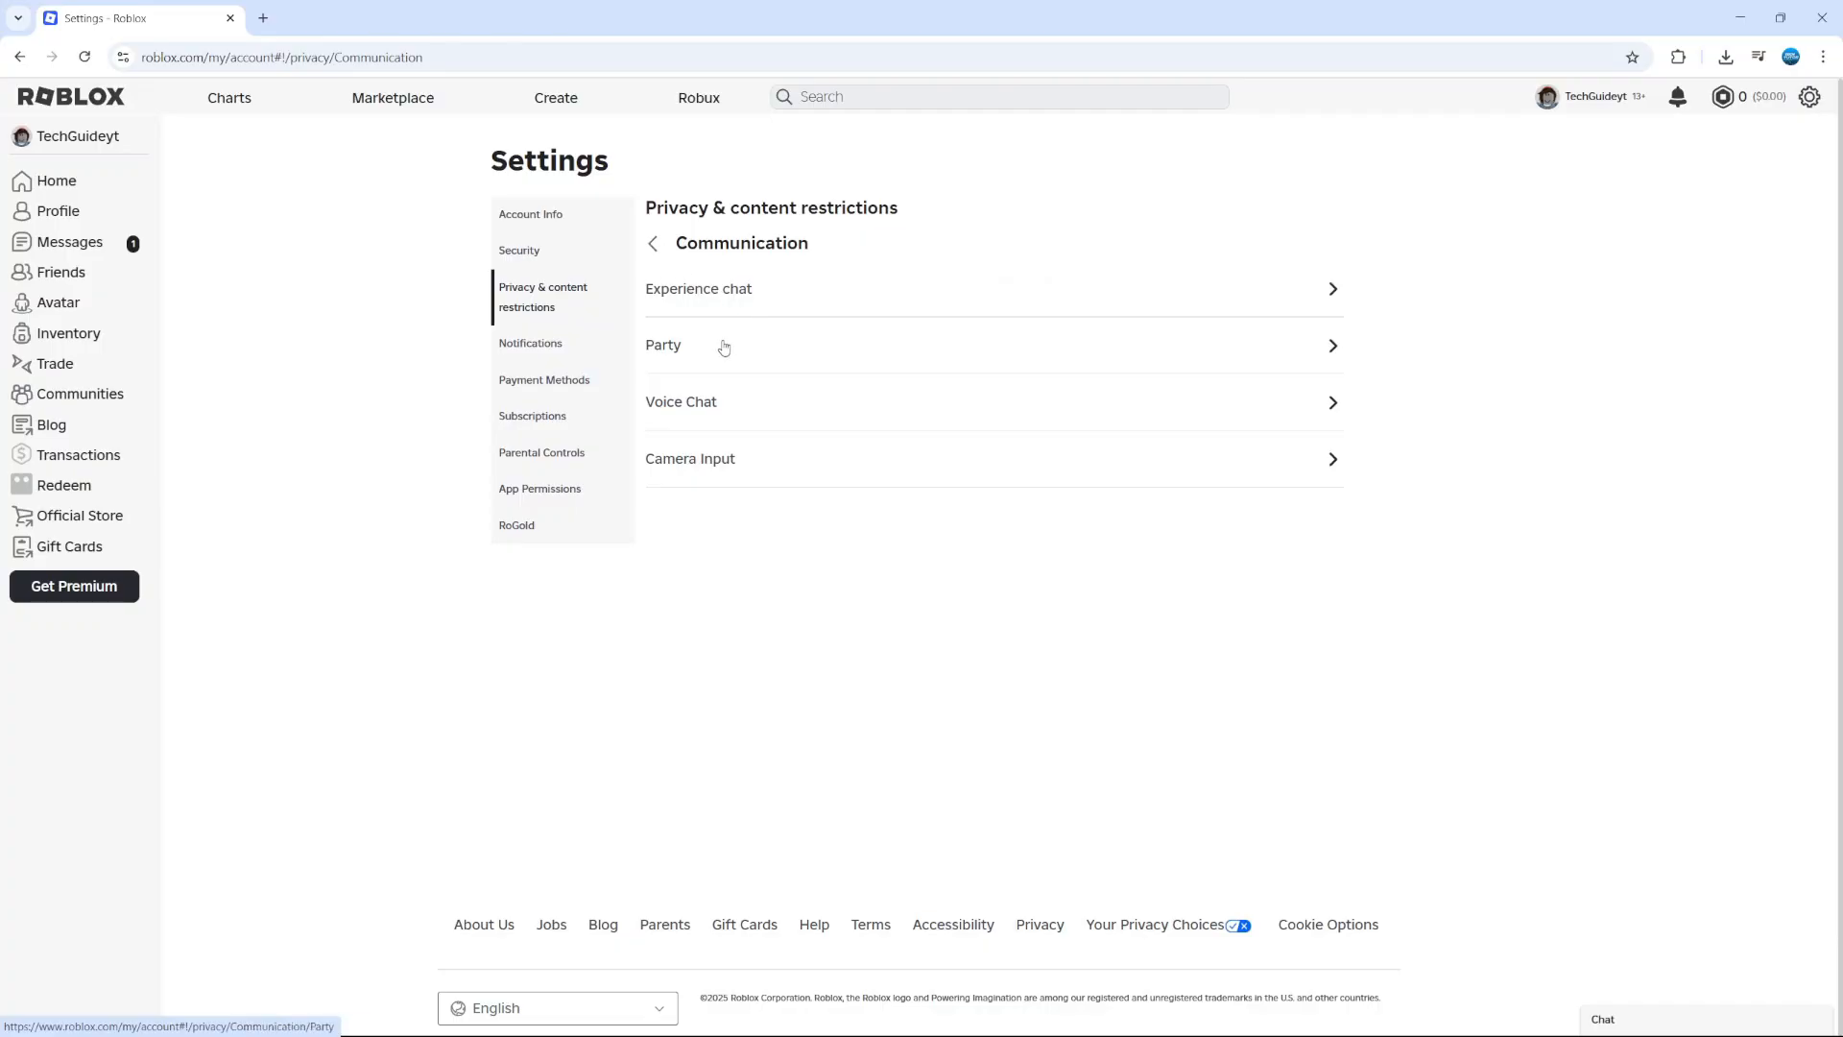
{"action": "left_click", "coordinate": [993, 344]}
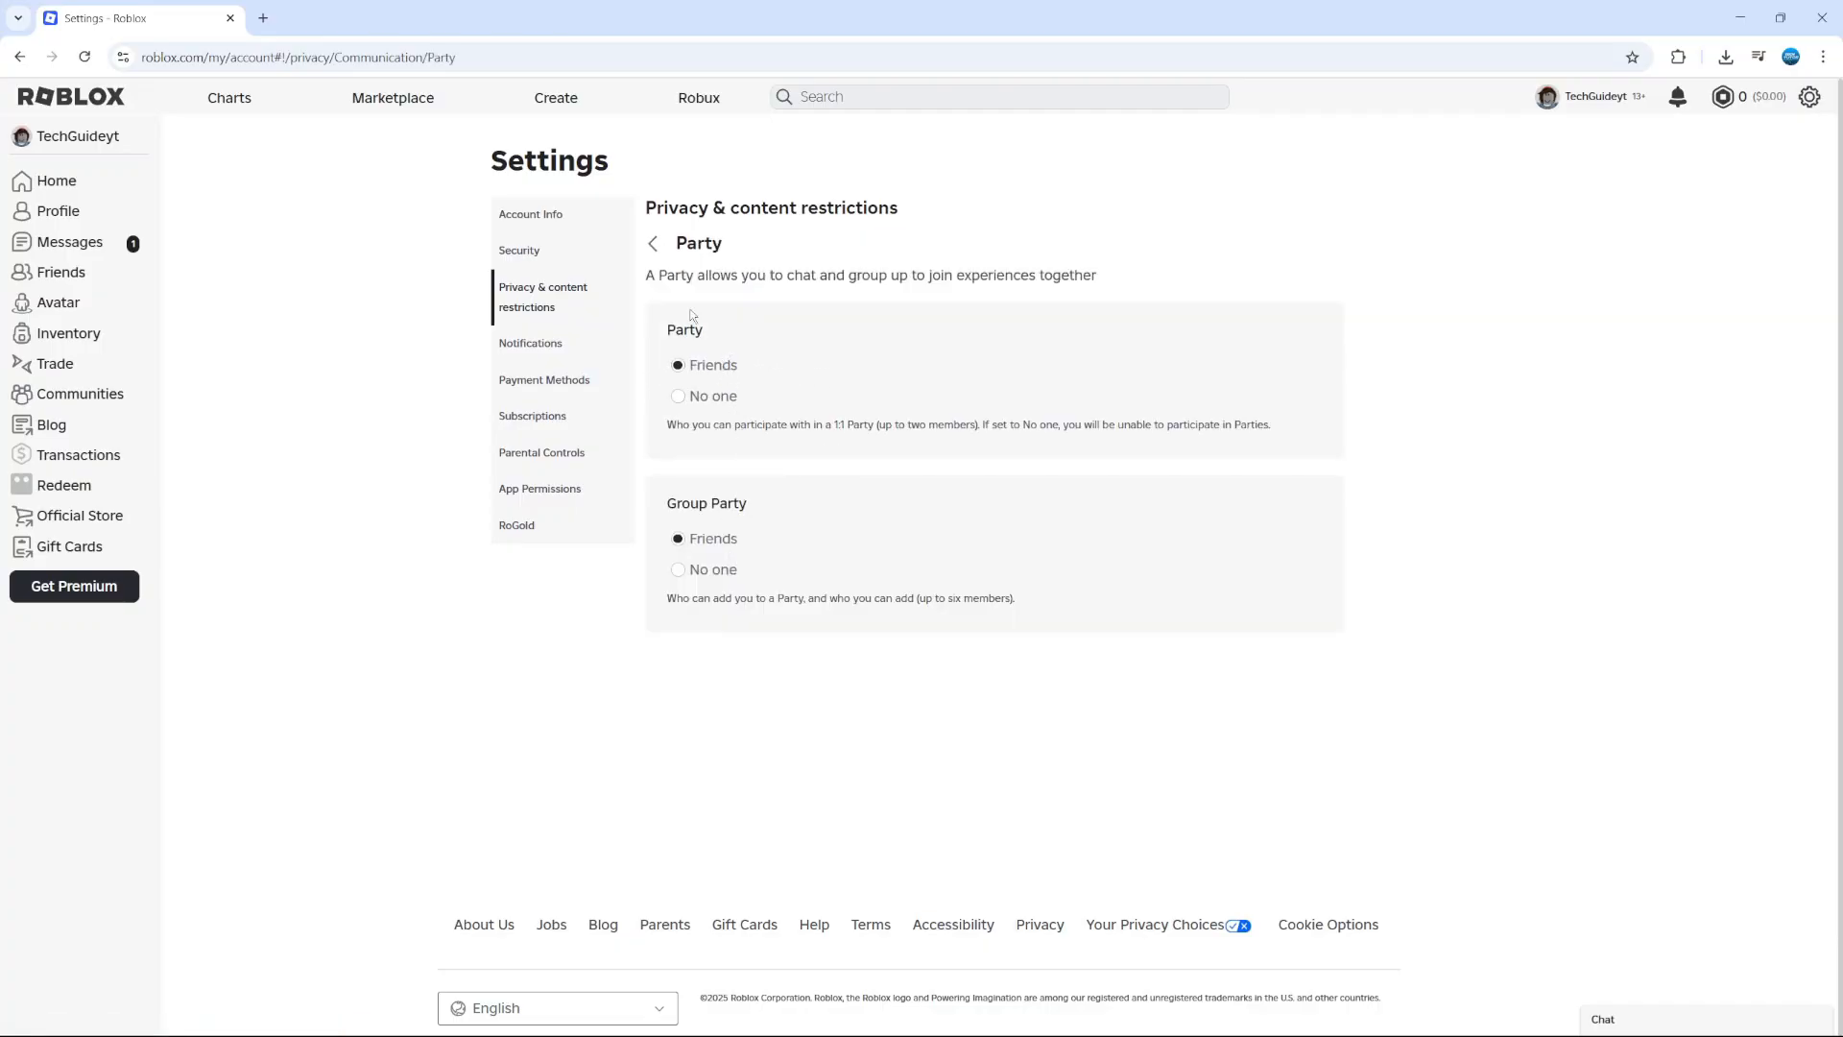
{"action": "left_click", "coordinate": [653, 244]}
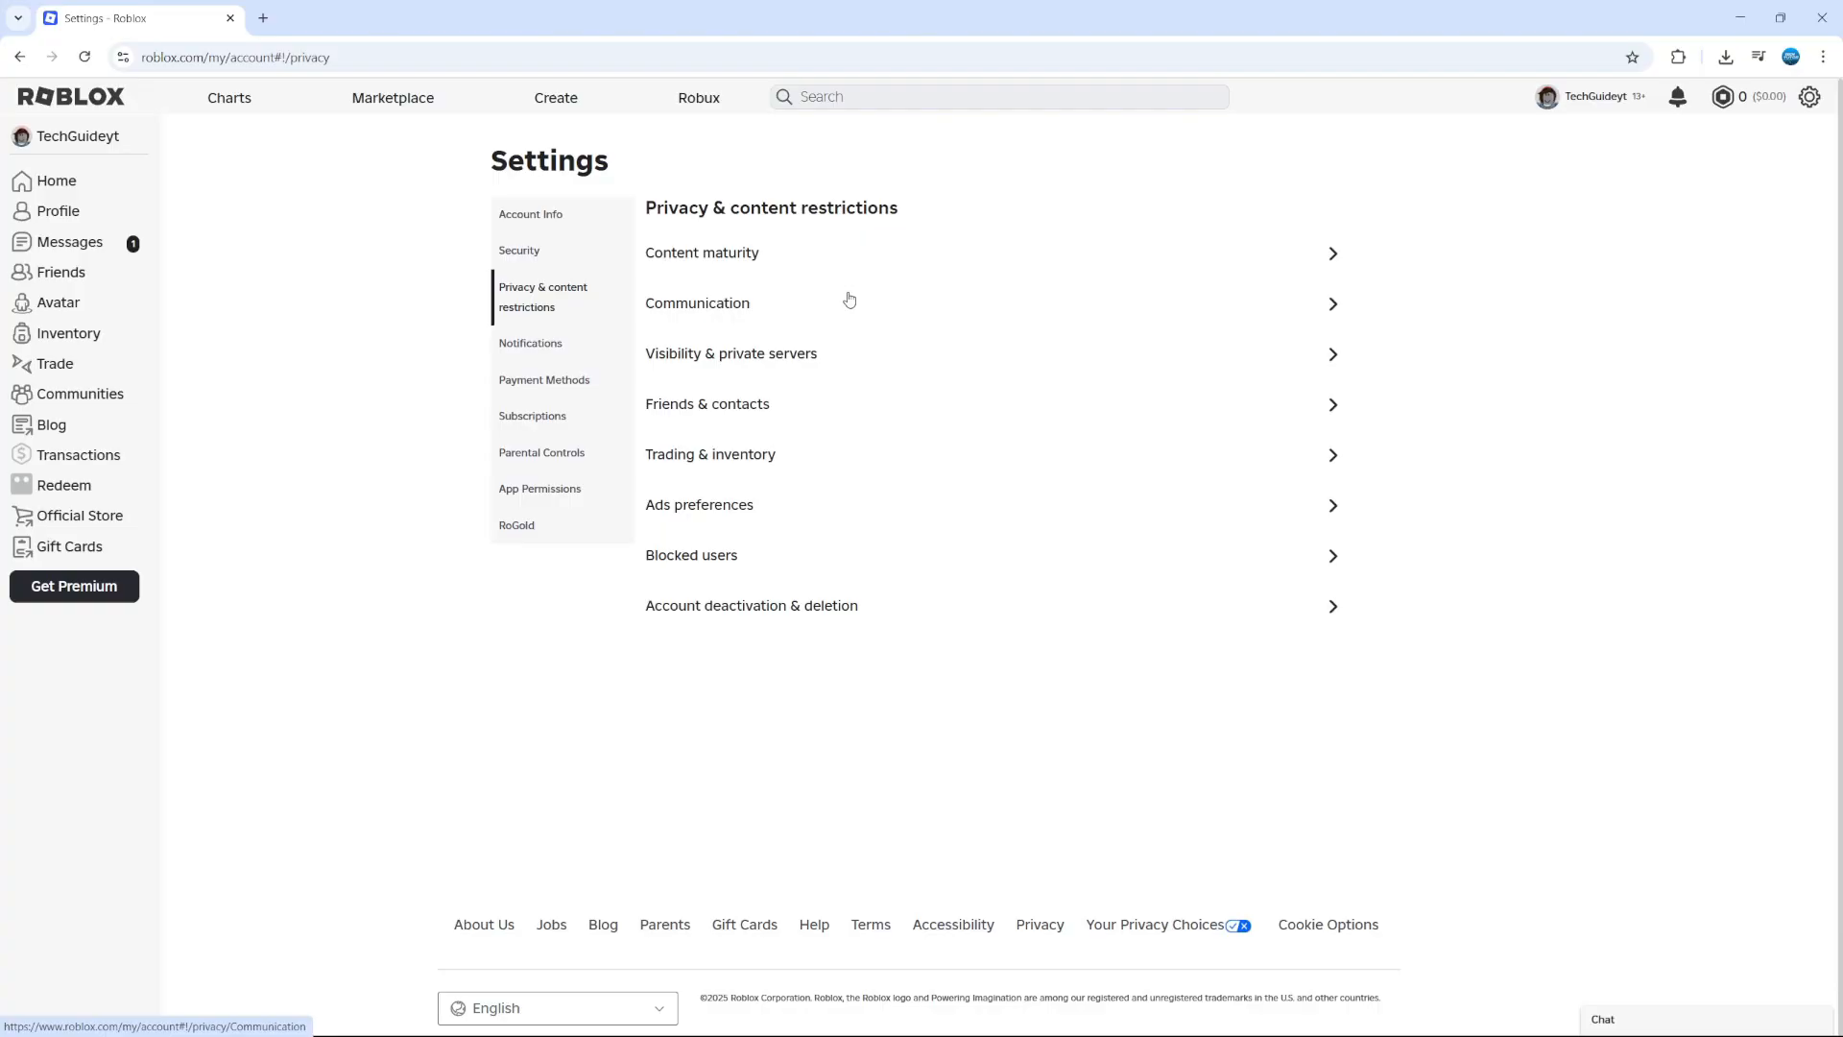
{"action": "mouse_move", "coordinate": [780, 361]}
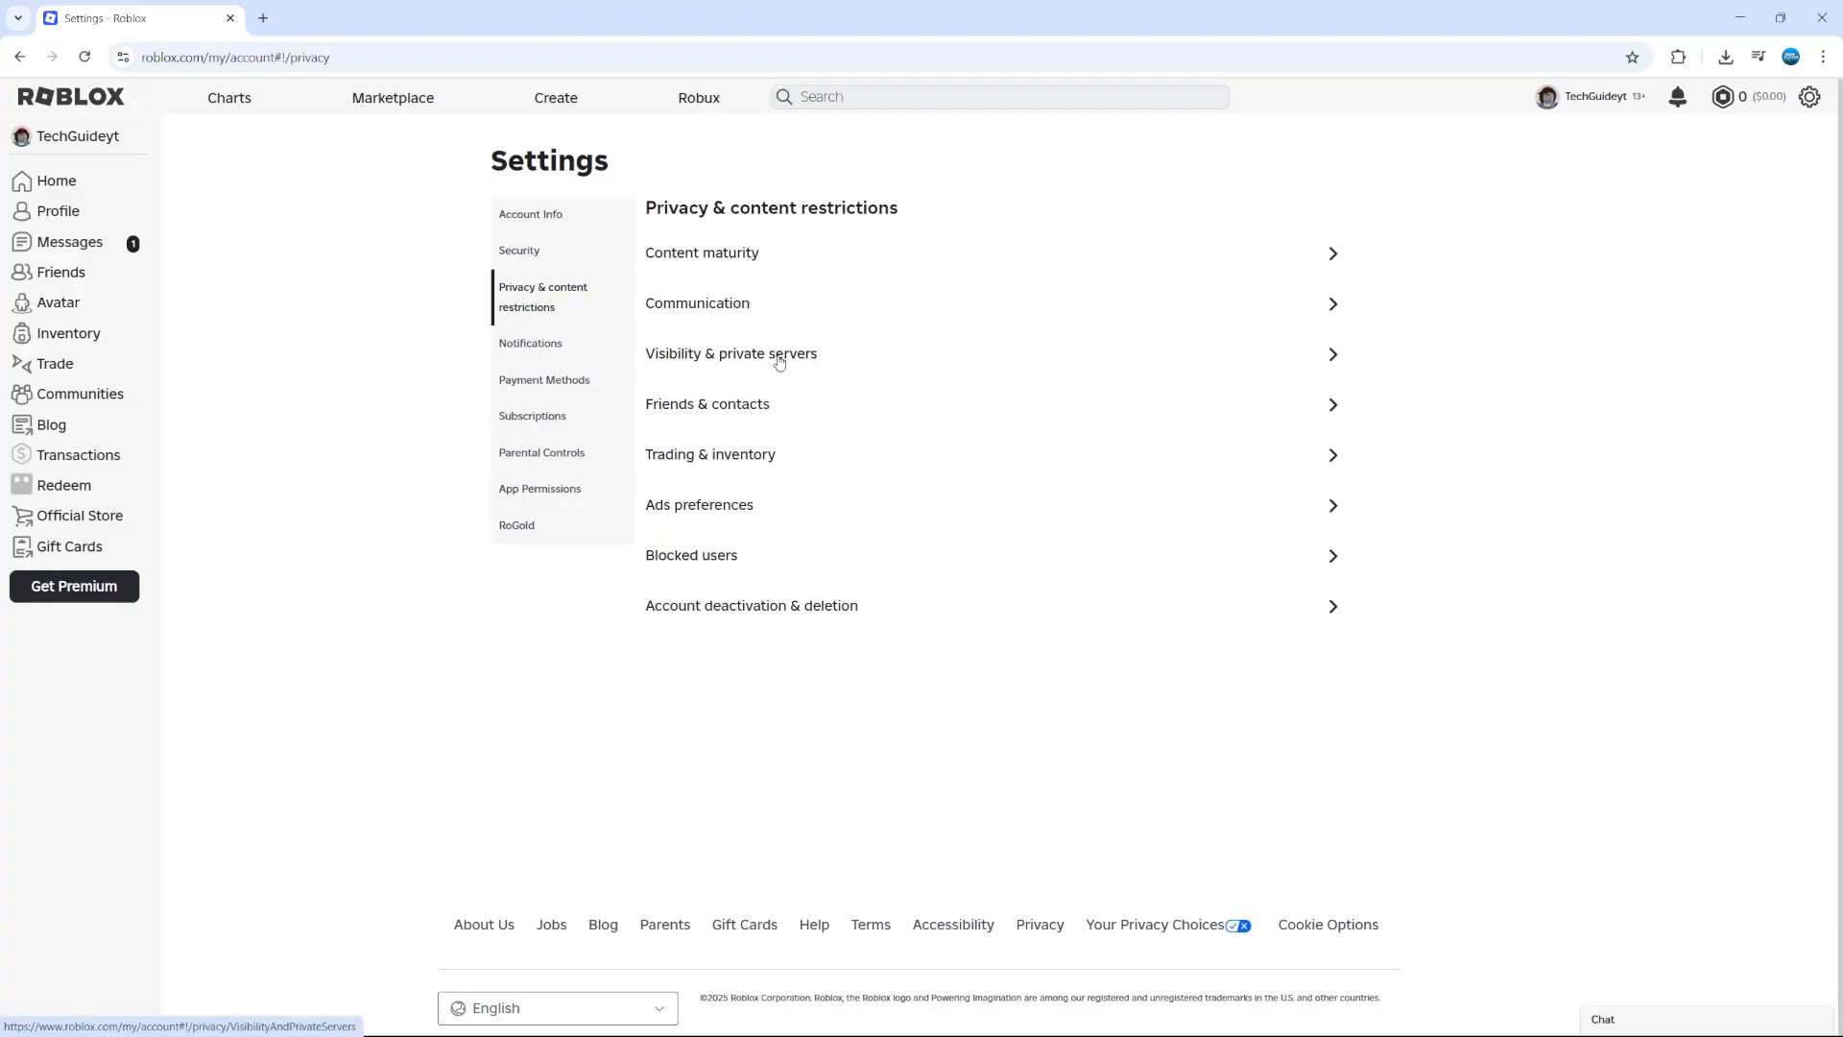
Review Visibility, then show Visibility & private servers with private servers set to Friends.
{"action": "left_click", "coordinate": [732, 353]}
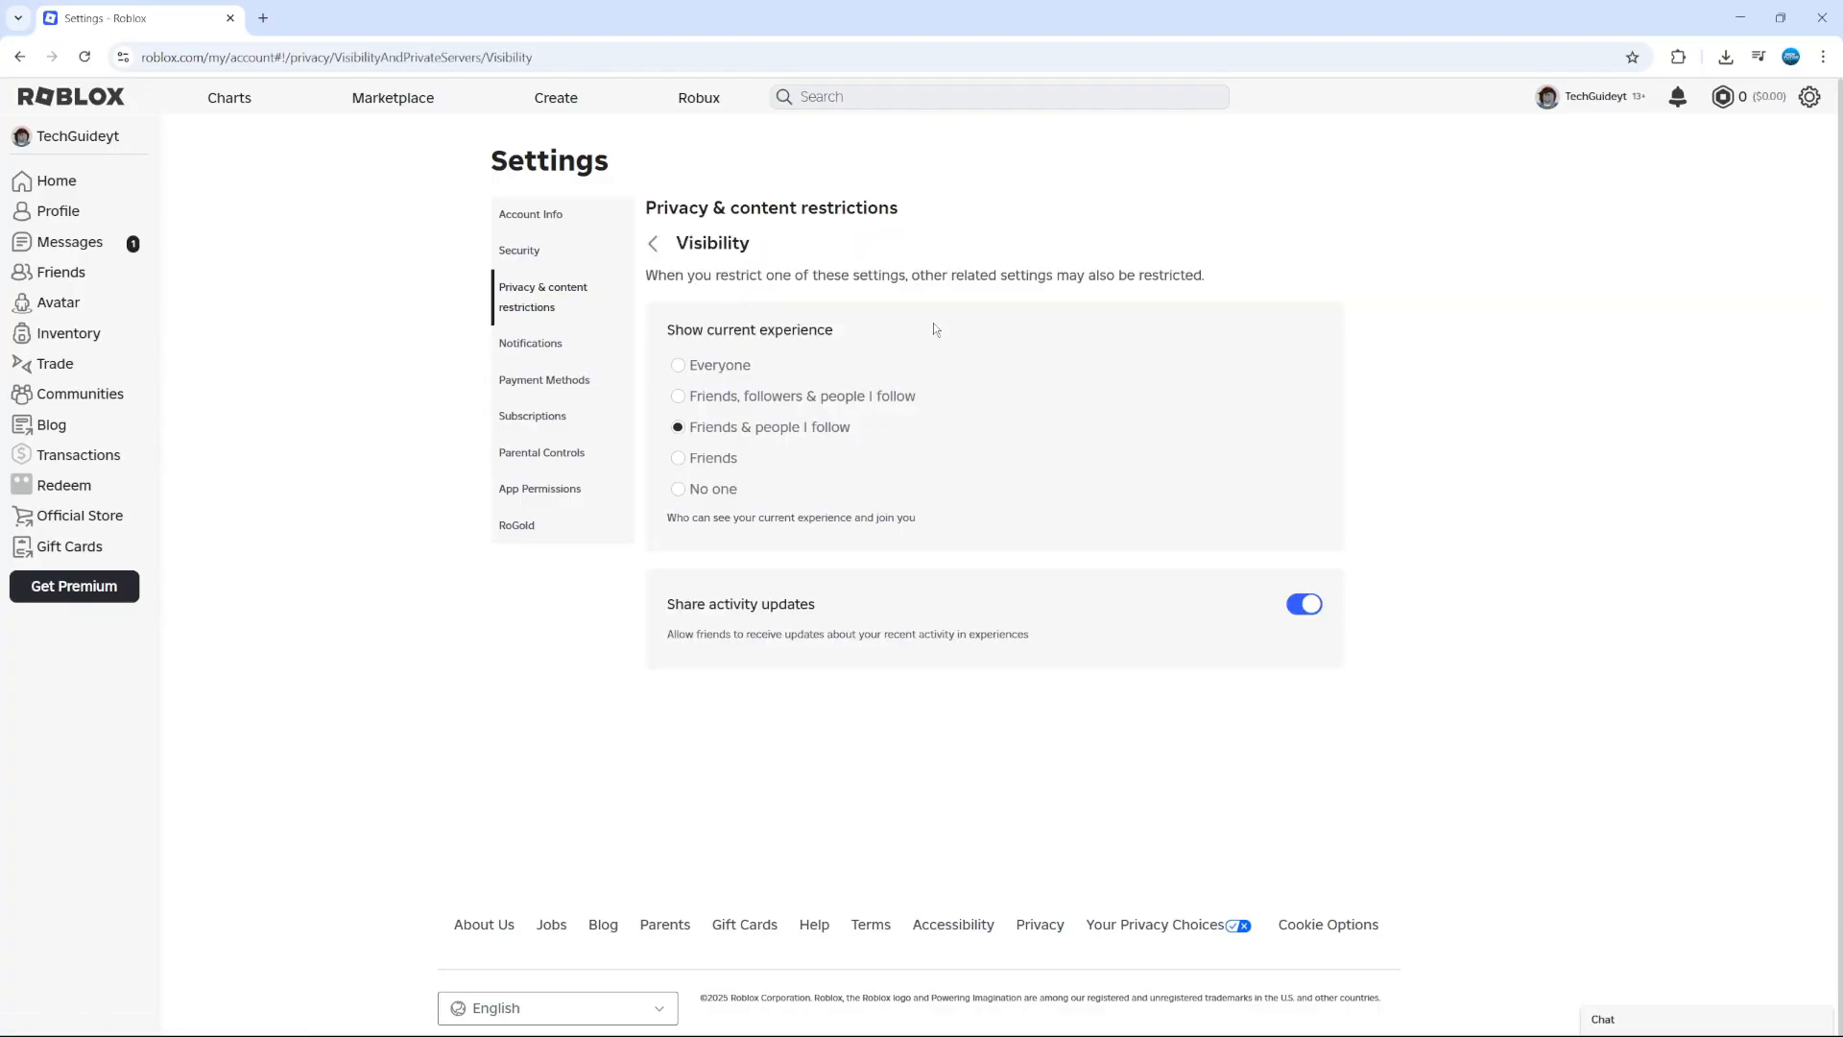
{"action": "left_click", "coordinate": [653, 244]}
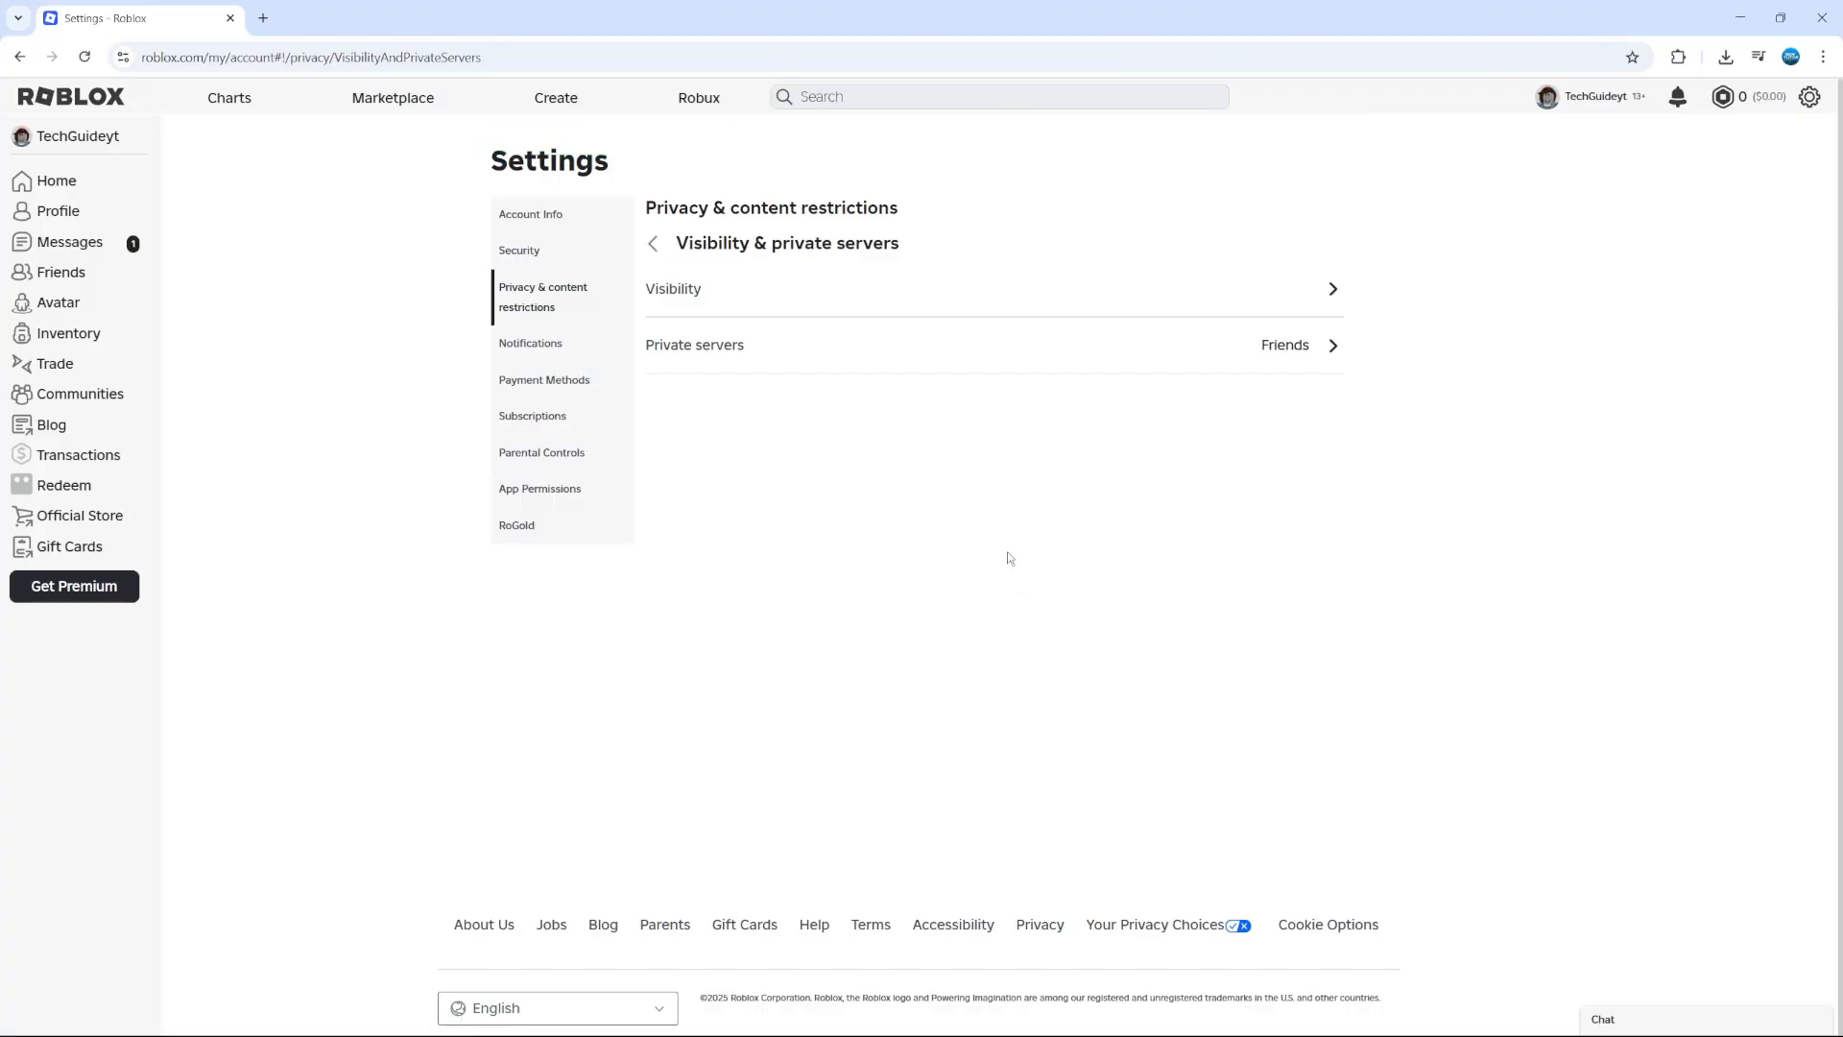
{"action": "mouse_move", "coordinate": [1138, 470]}
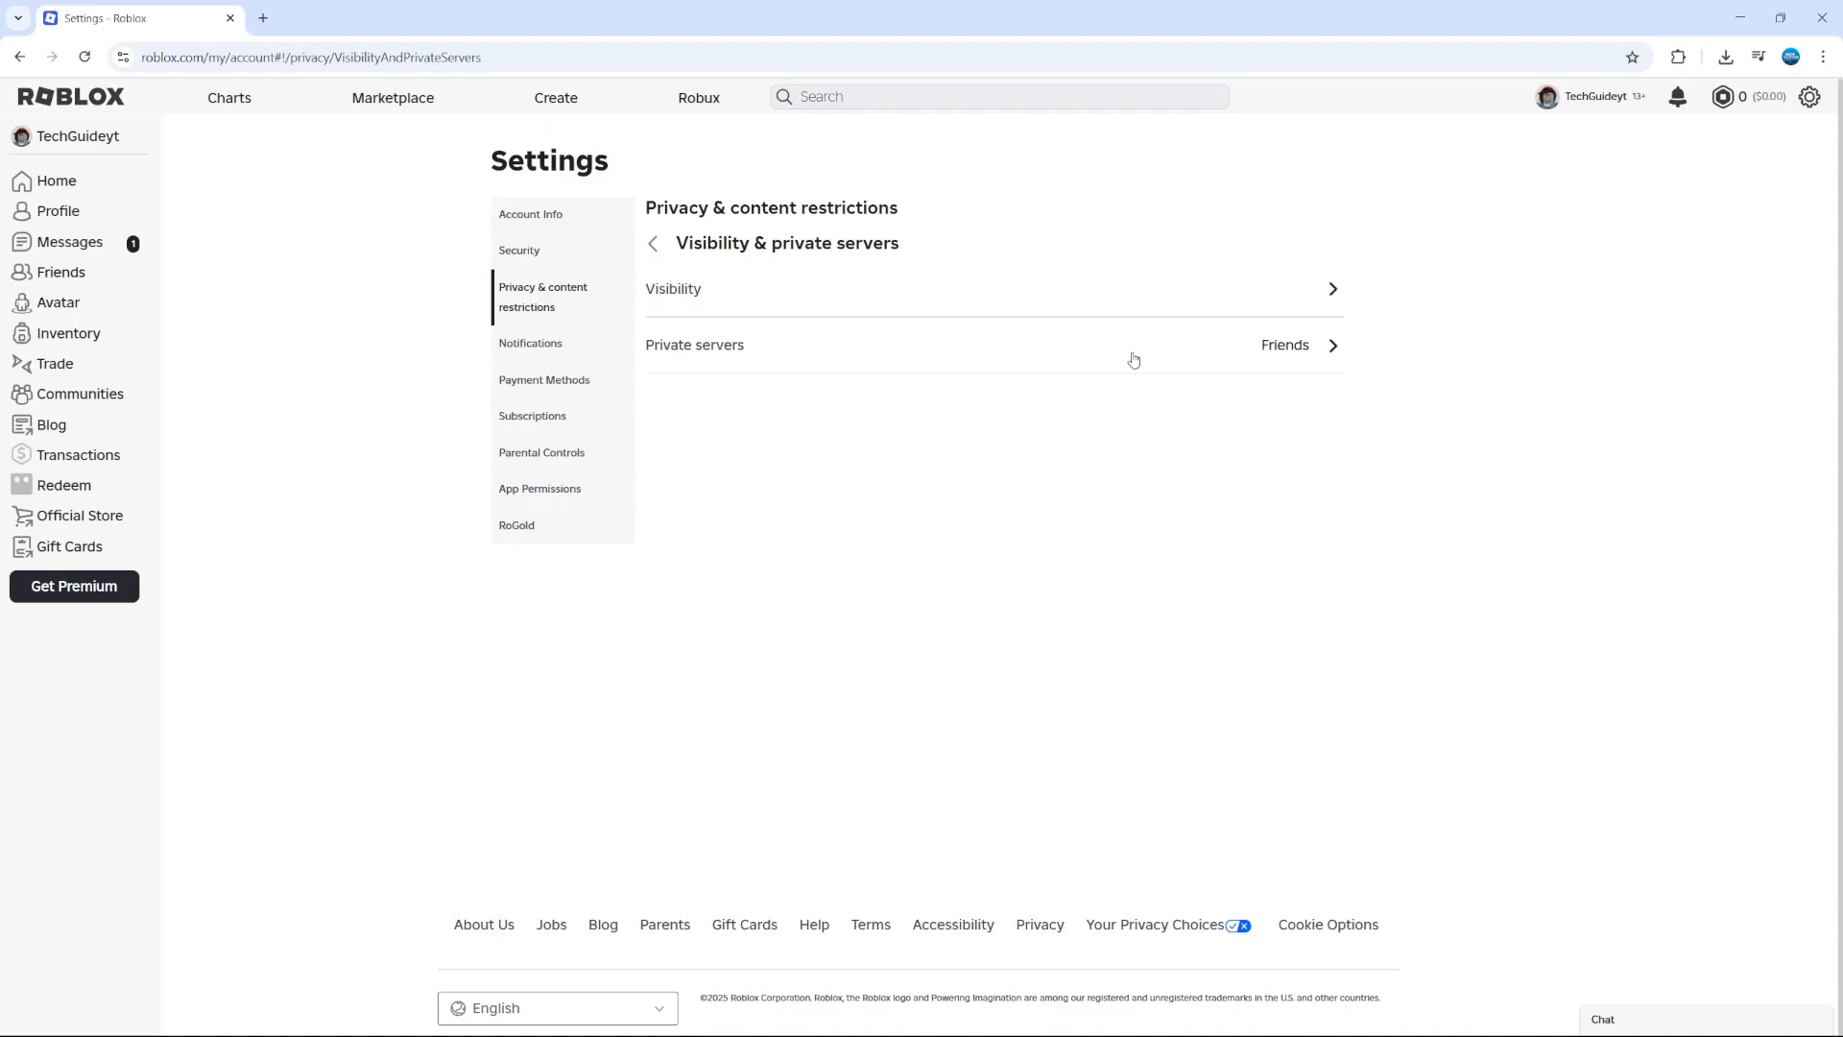
{"action": "mouse_move", "coordinate": [1358, 497]}
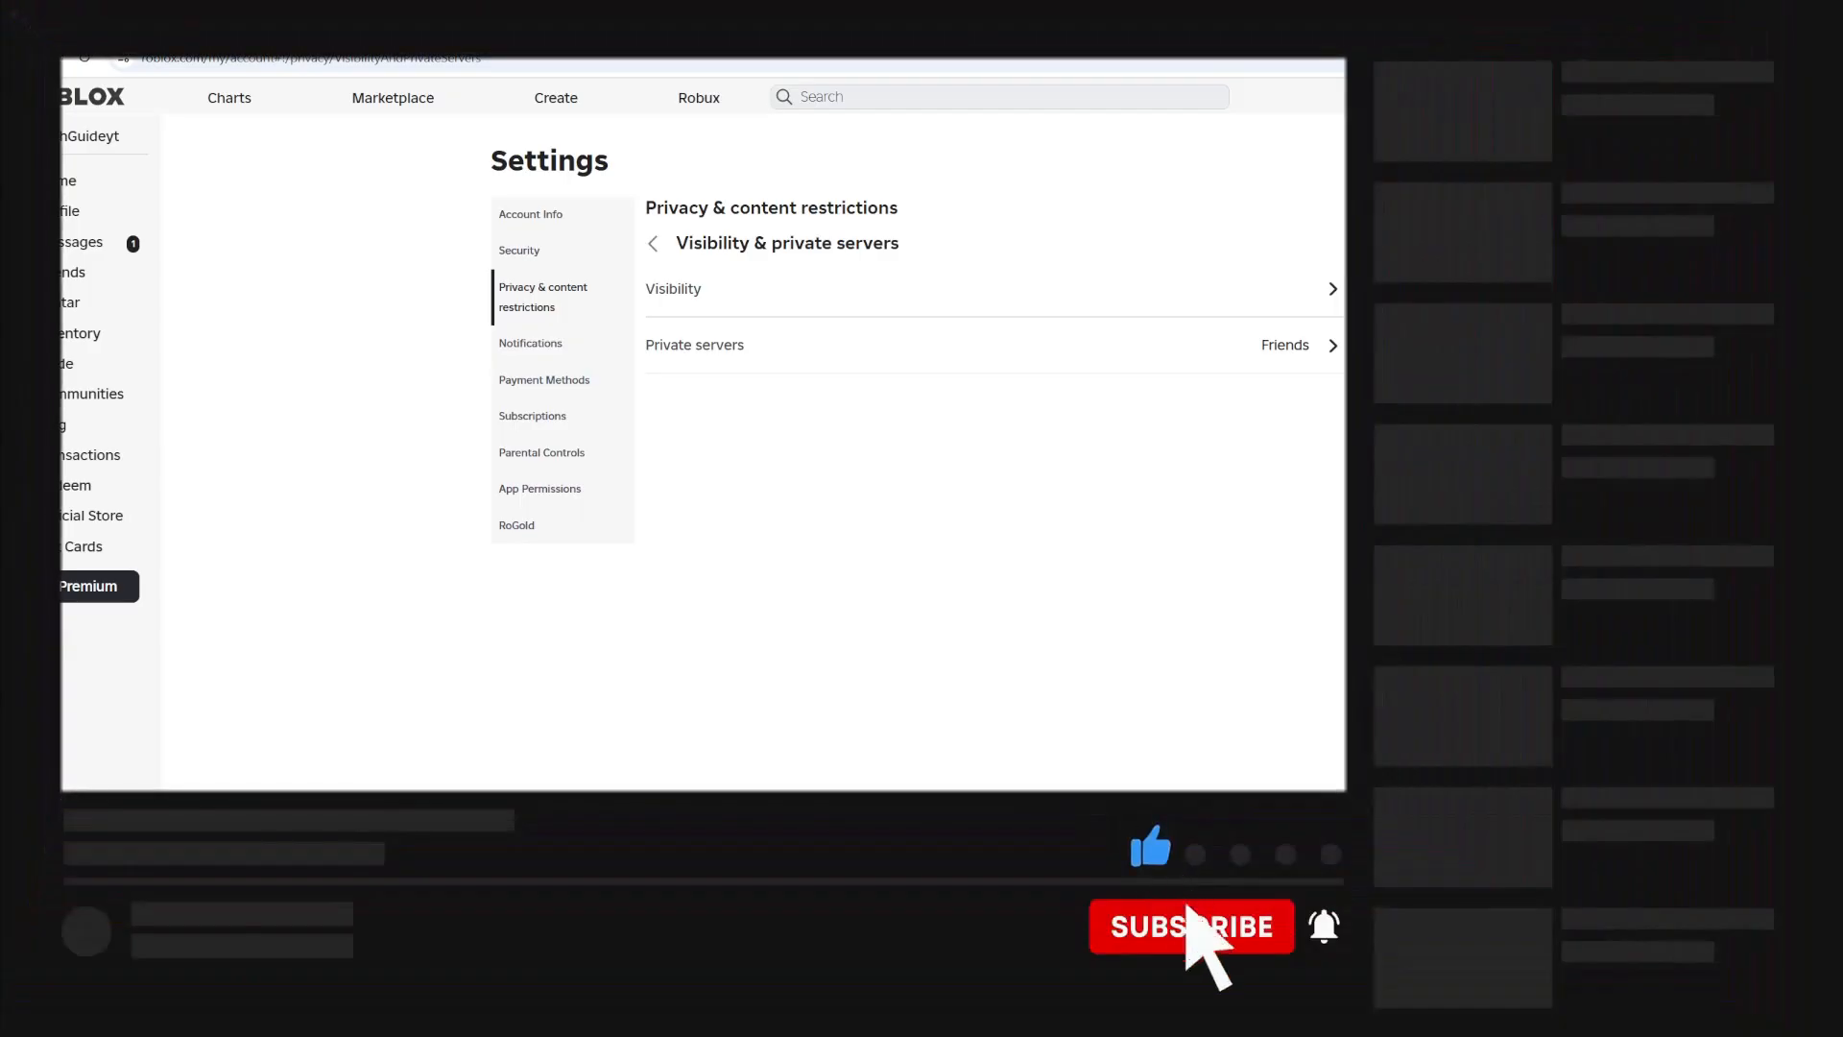
{"action": "left_click", "coordinate": [1190, 926]}
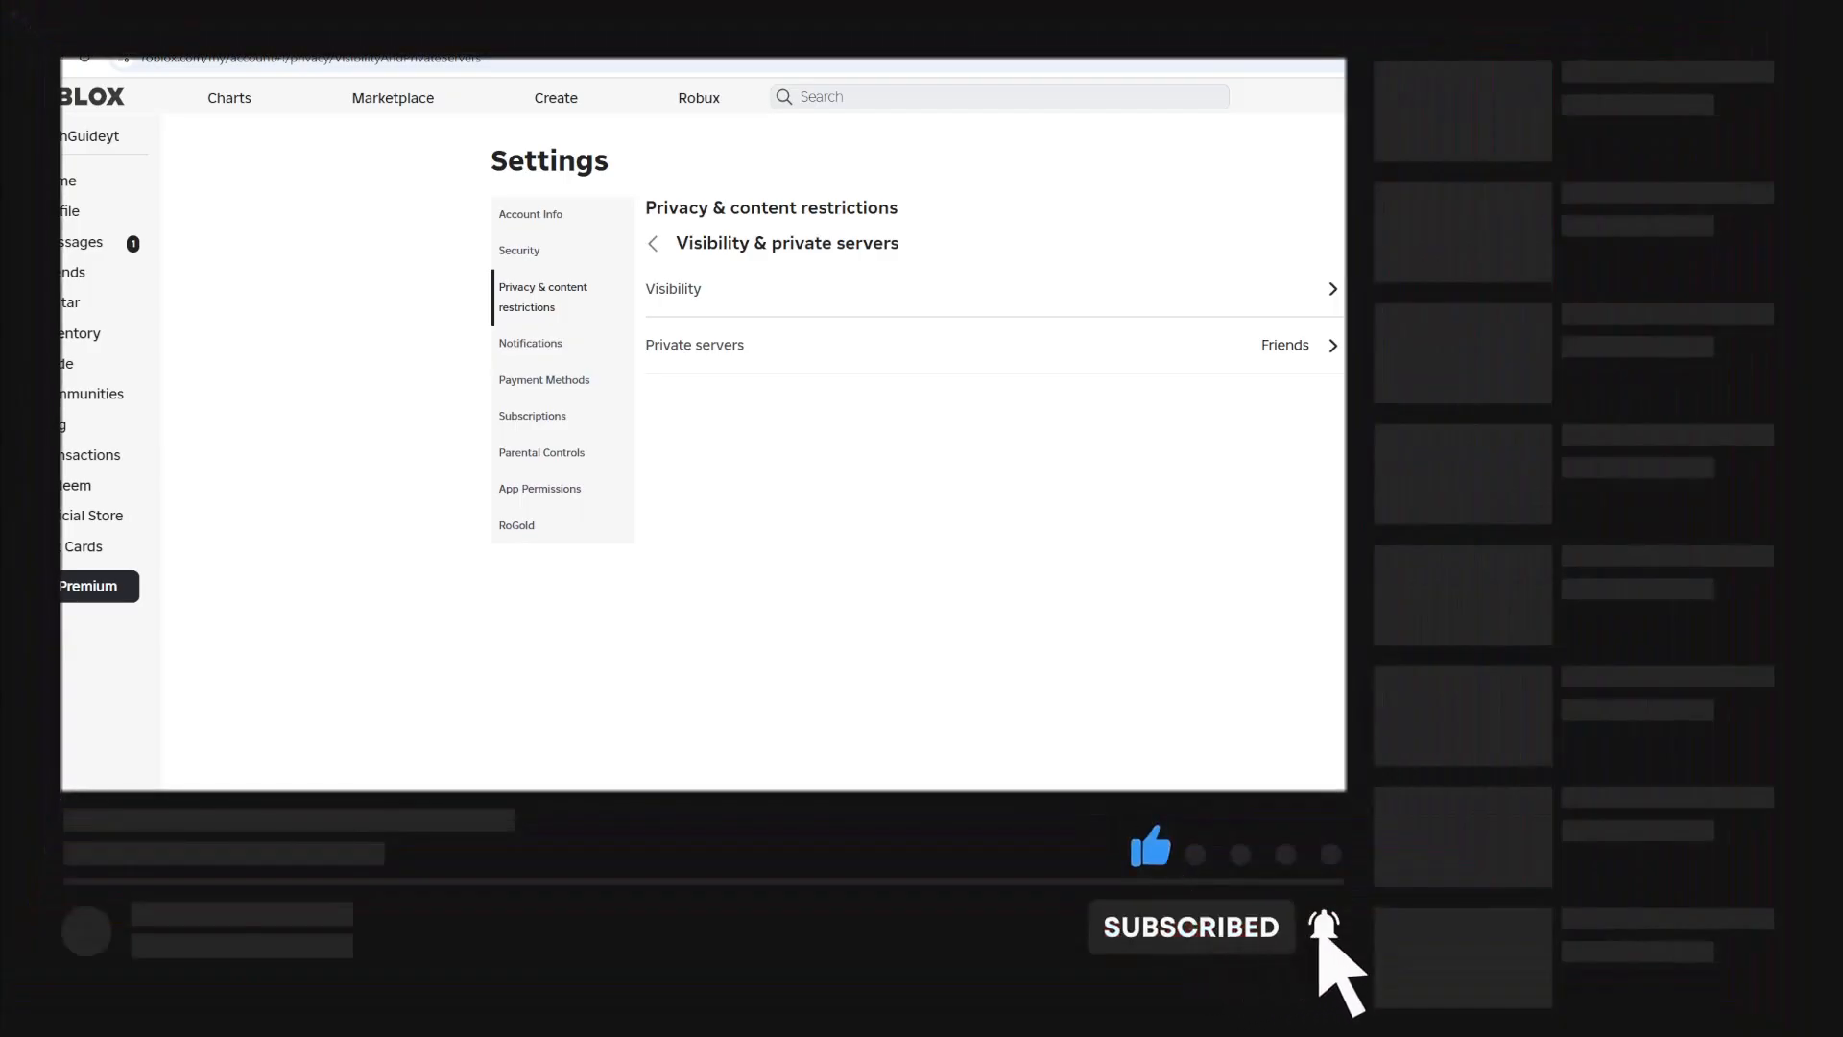